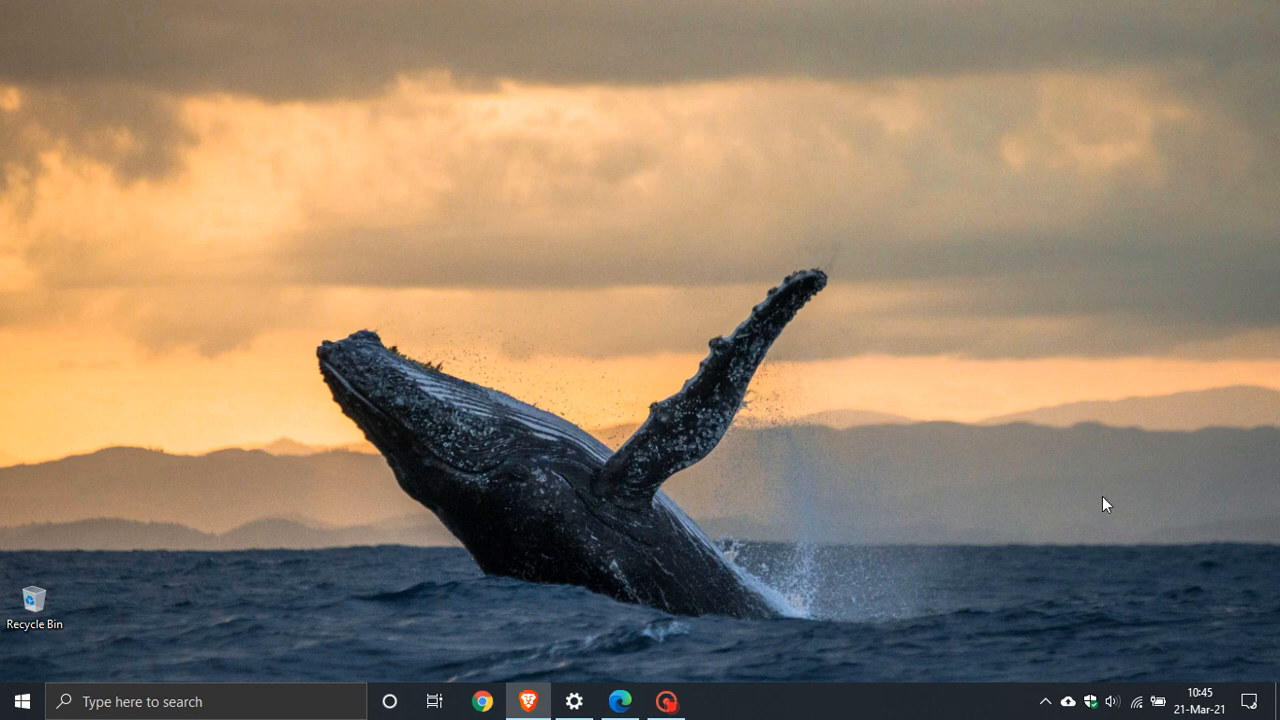
- Minimize the Edge Update Catalog window to show the whale-wallpaper desktop
left_click(576, 701)
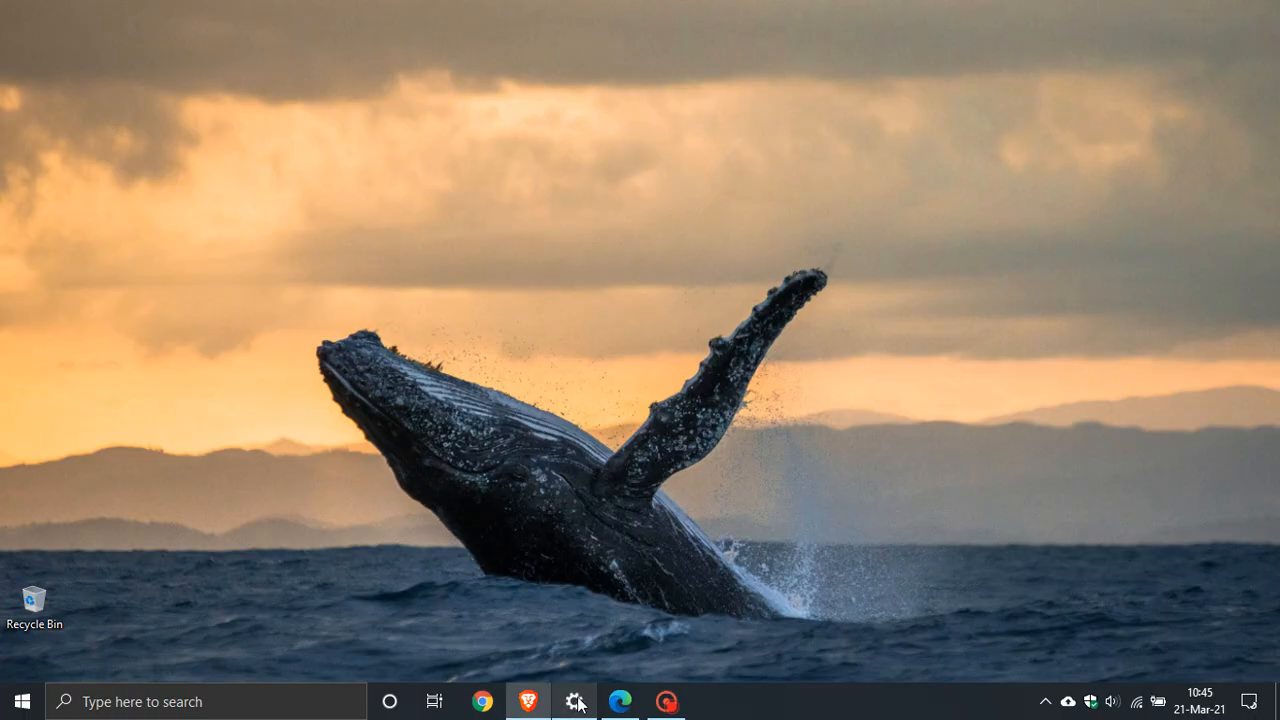
mouse_move(622, 701)
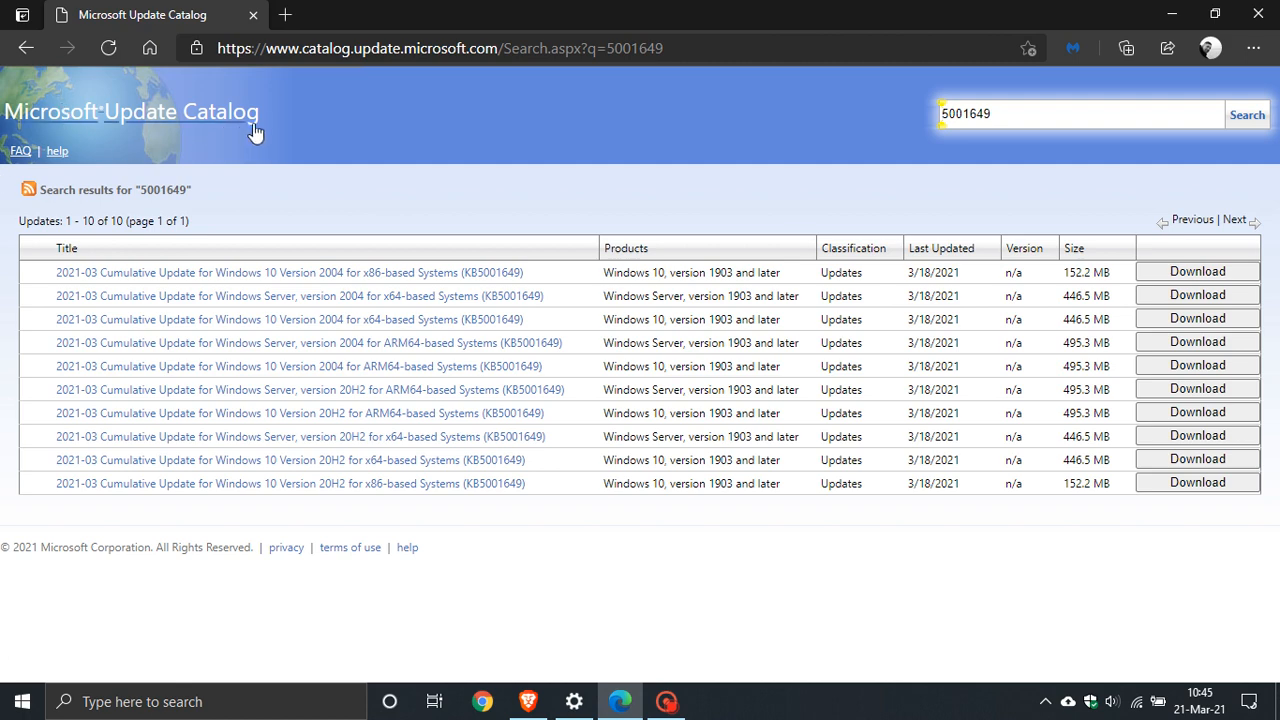
mouse_move(552, 163)
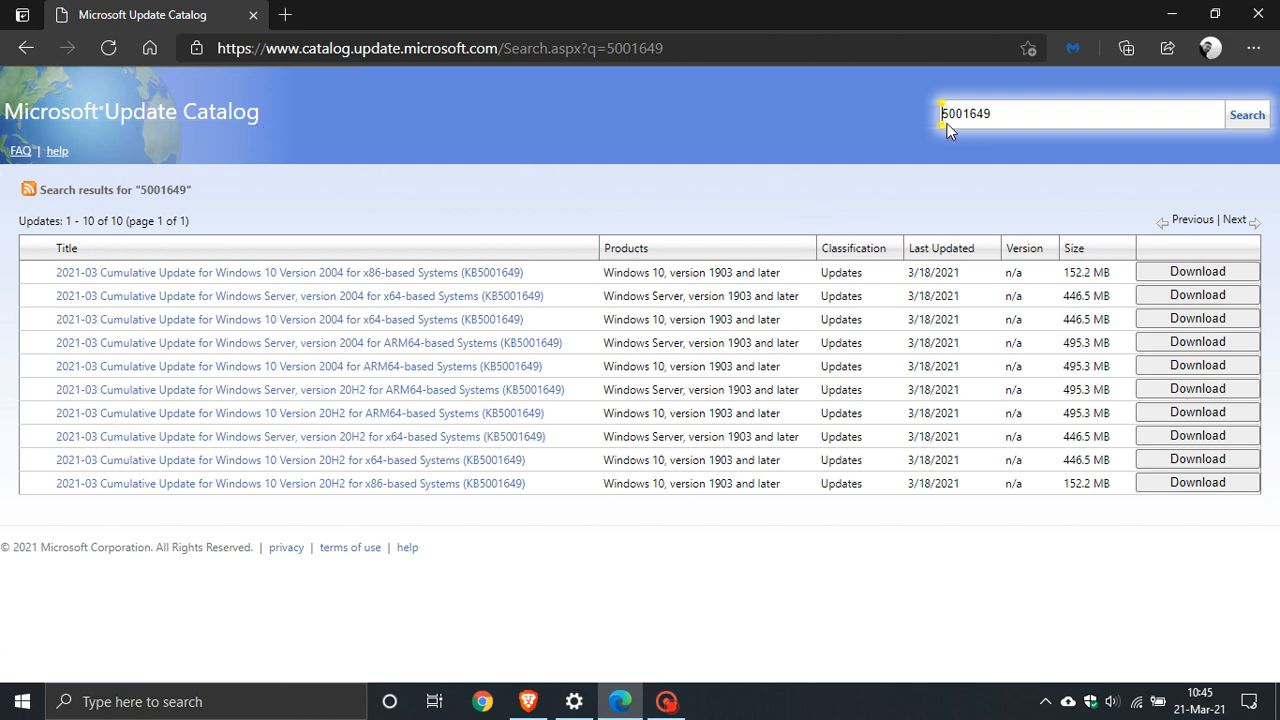
mouse_move(919, 230)
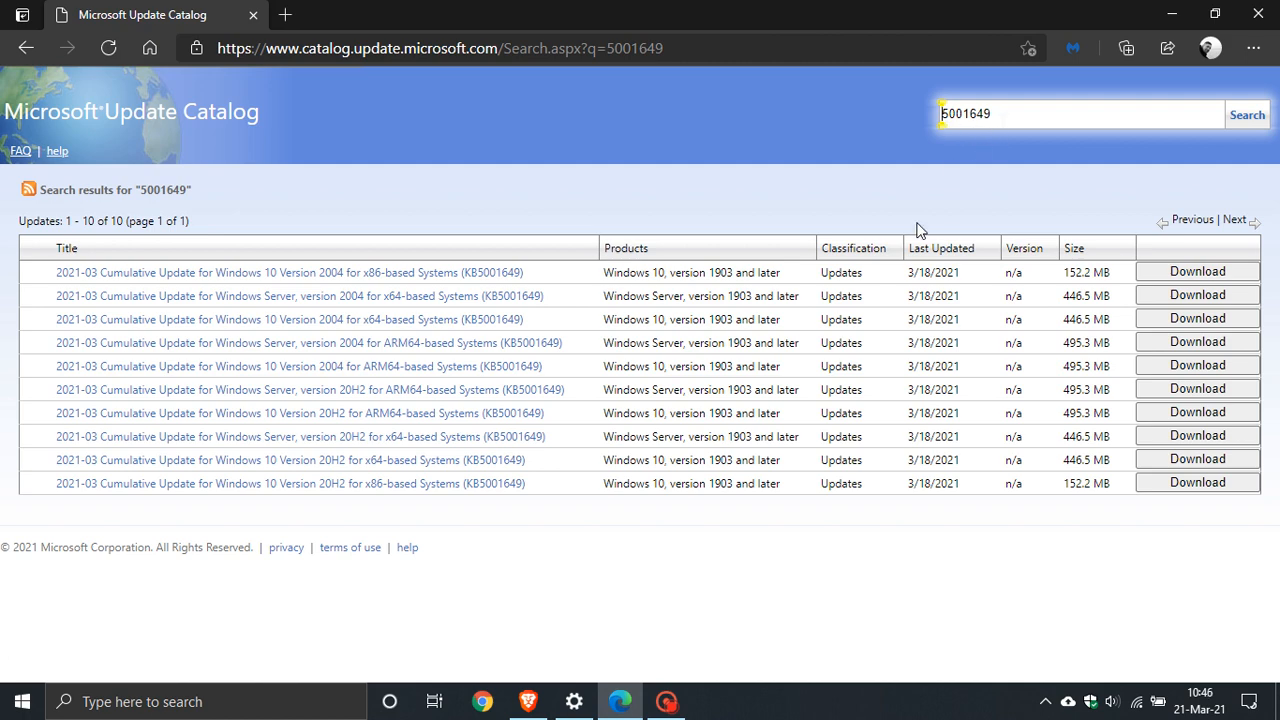
mouse_move(344, 325)
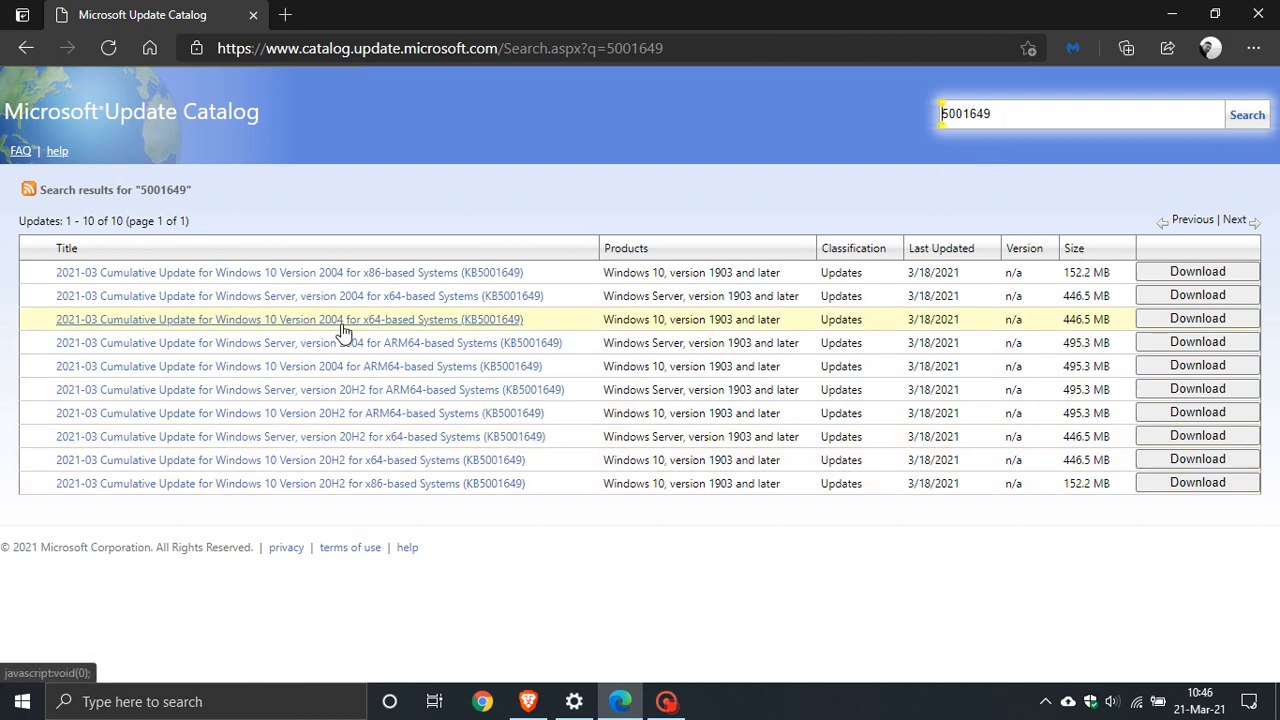
mouse_move(335, 460)
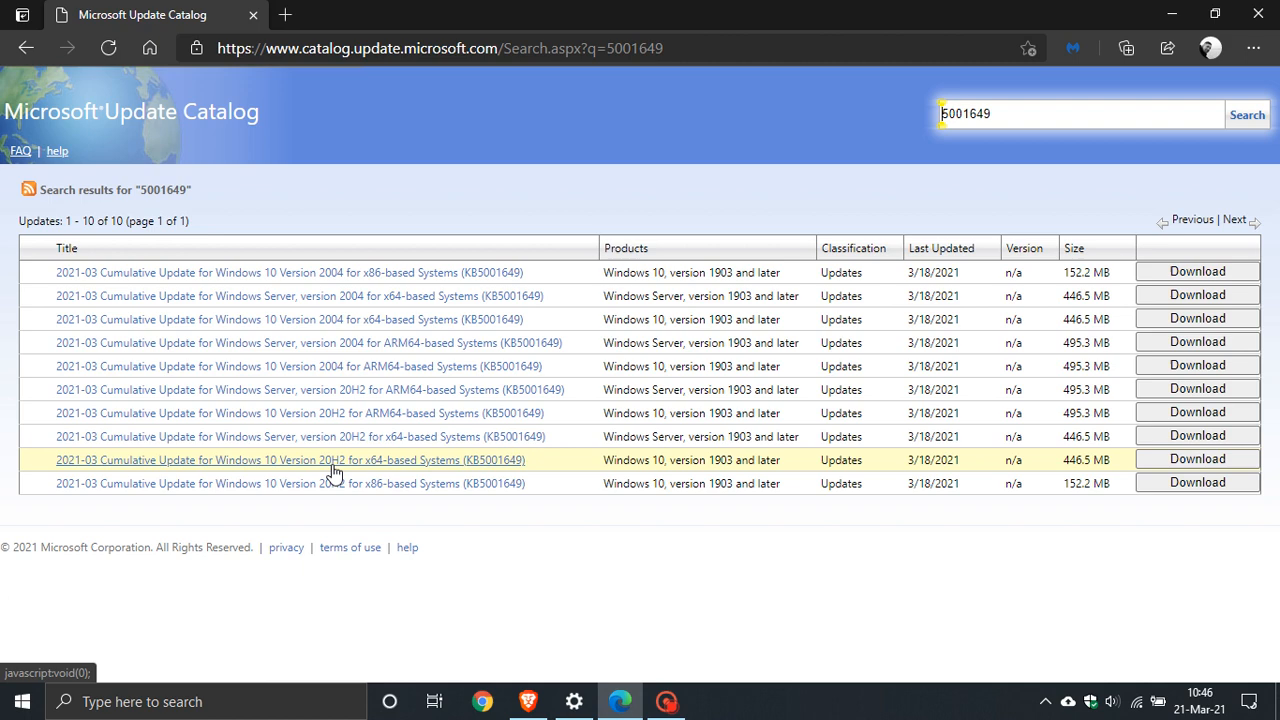
mouse_move(440, 466)
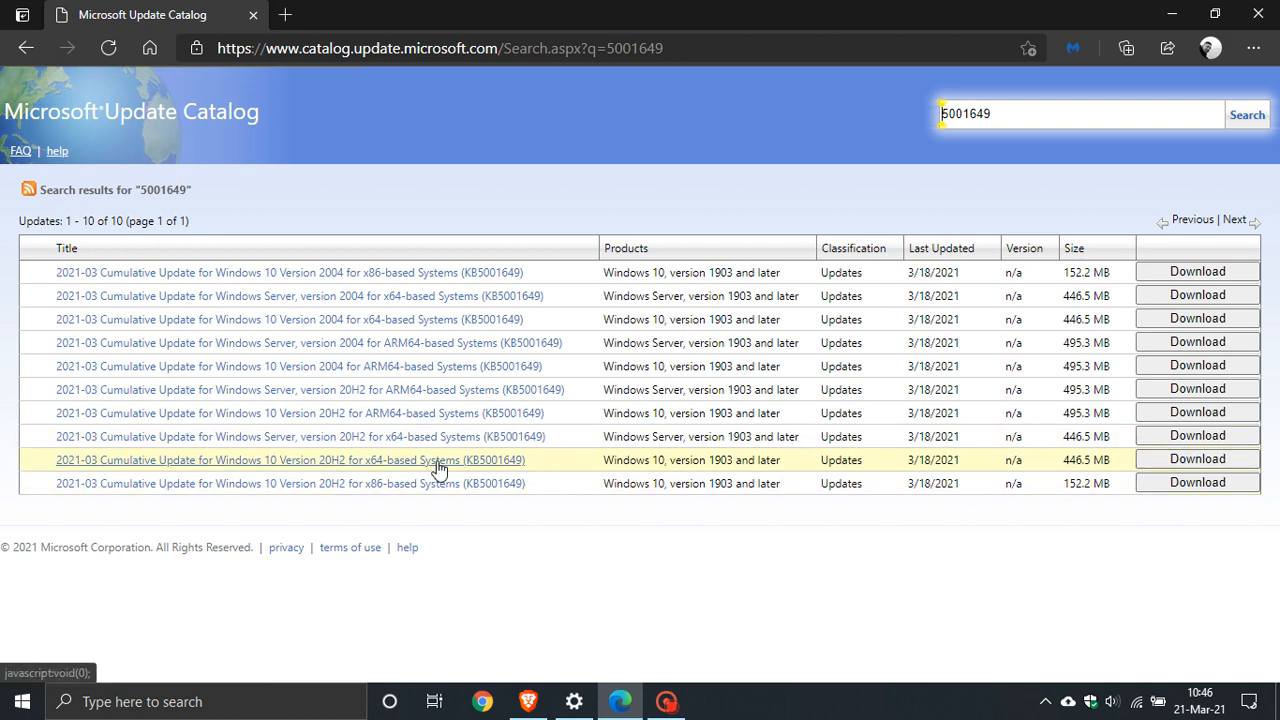
mouse_move(442, 483)
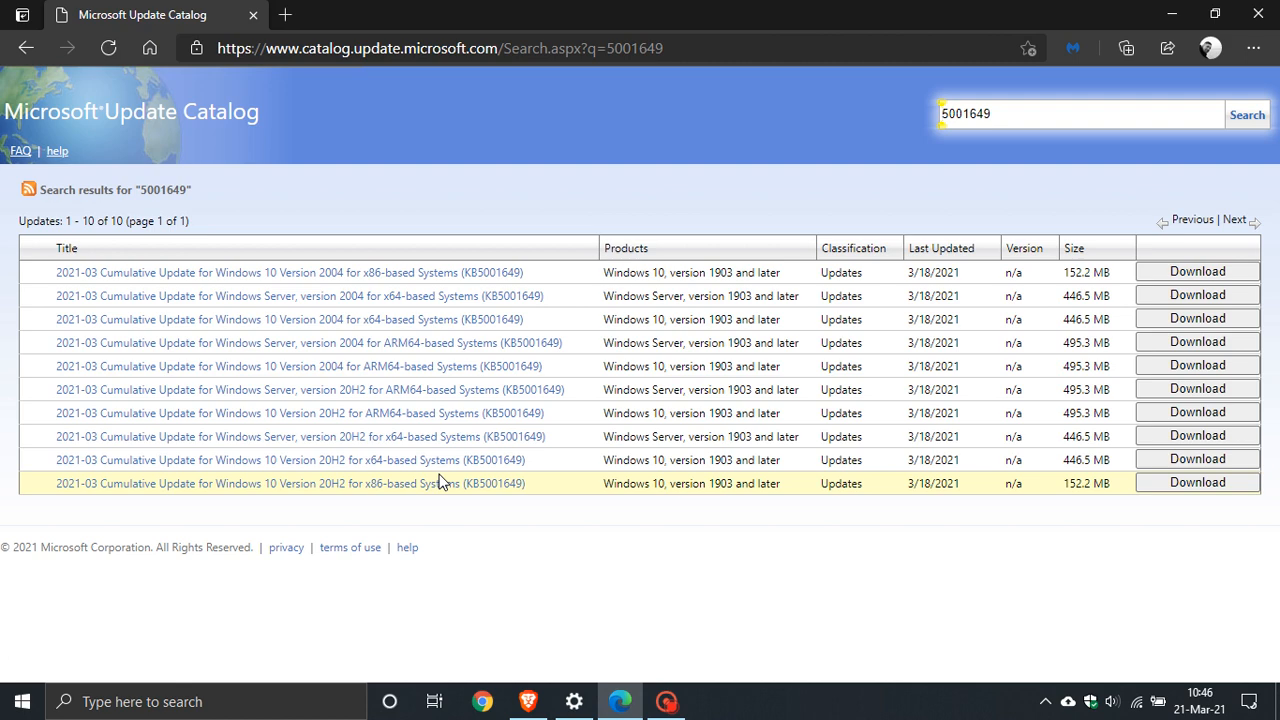
mouse_move(453, 478)
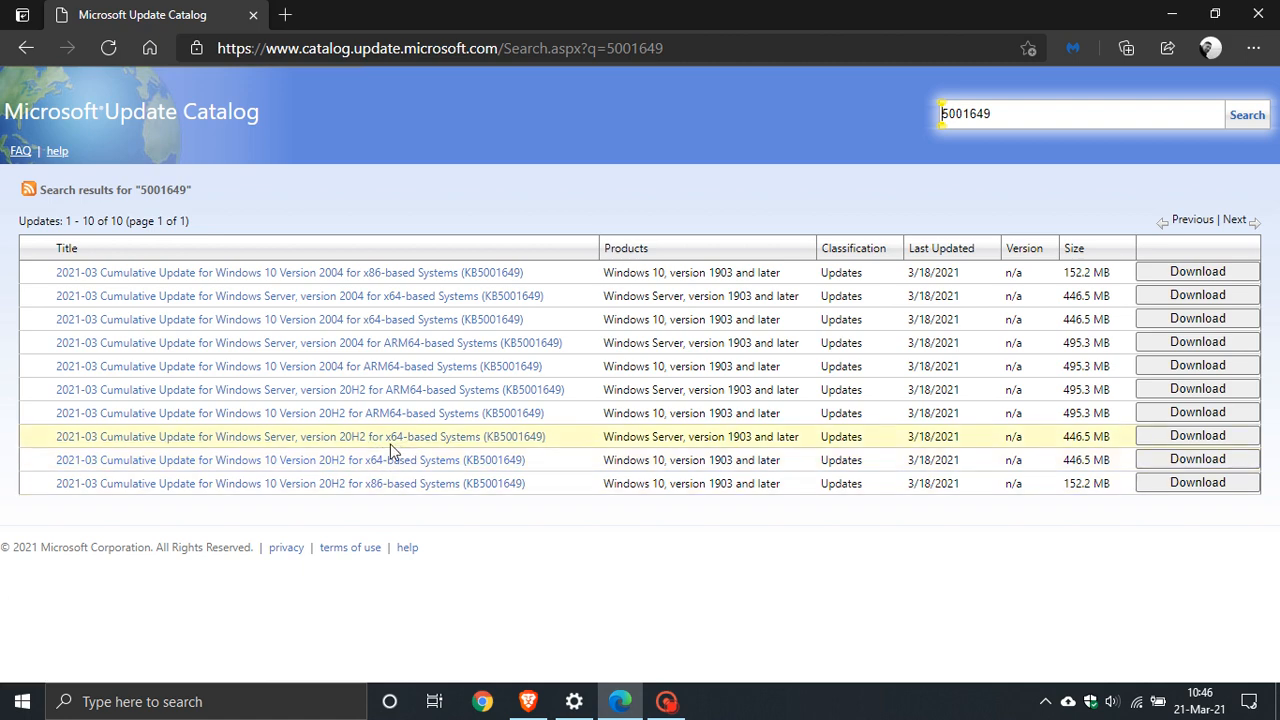
mouse_move(372, 418)
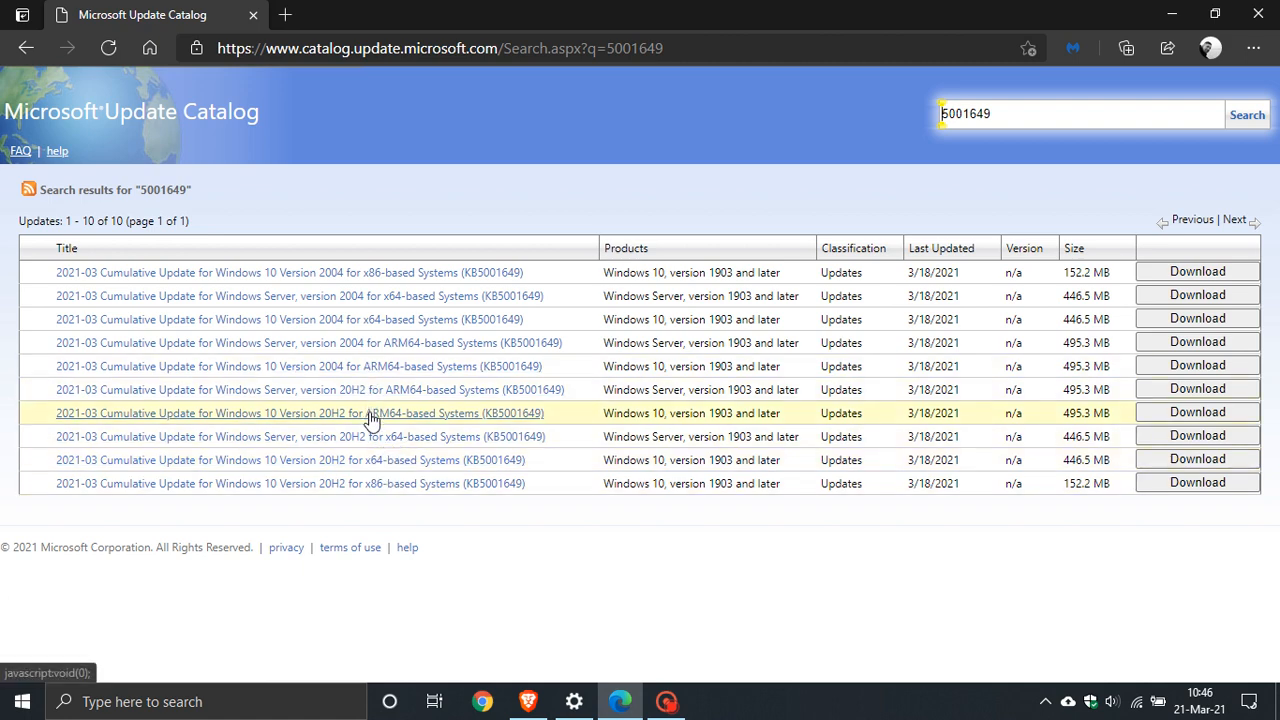
mouse_move(352, 459)
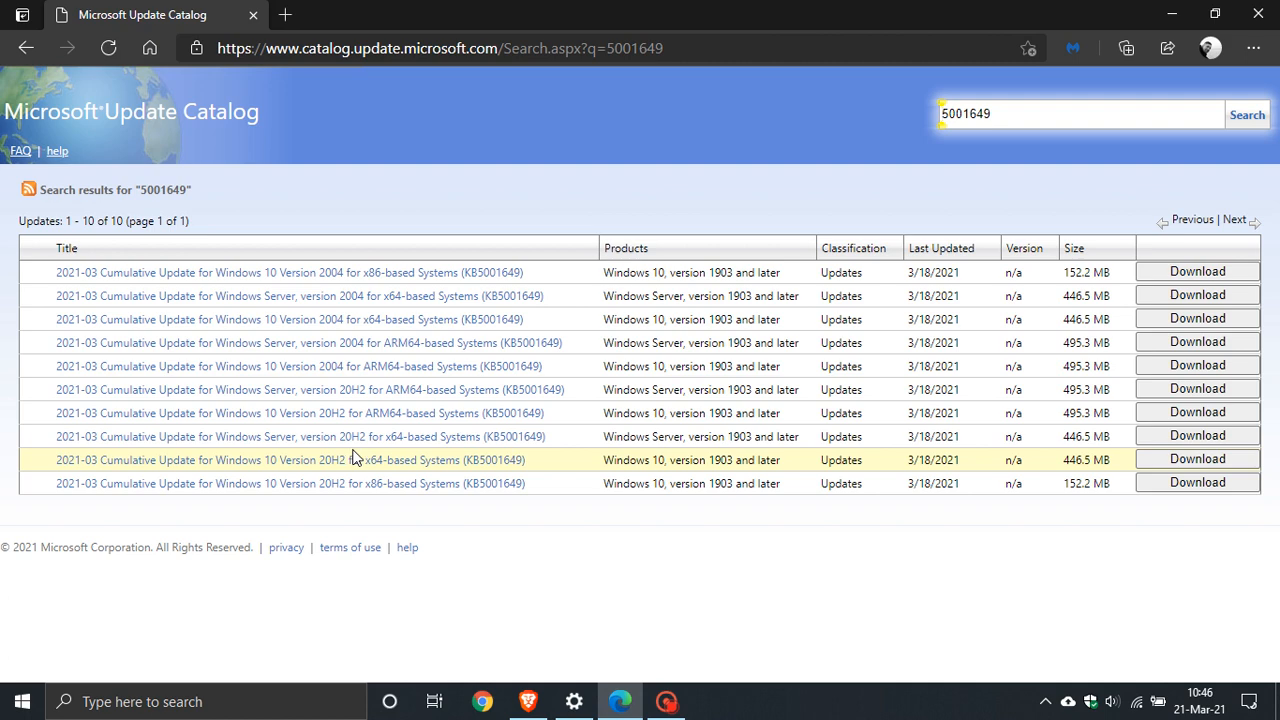
mouse_move(375, 475)
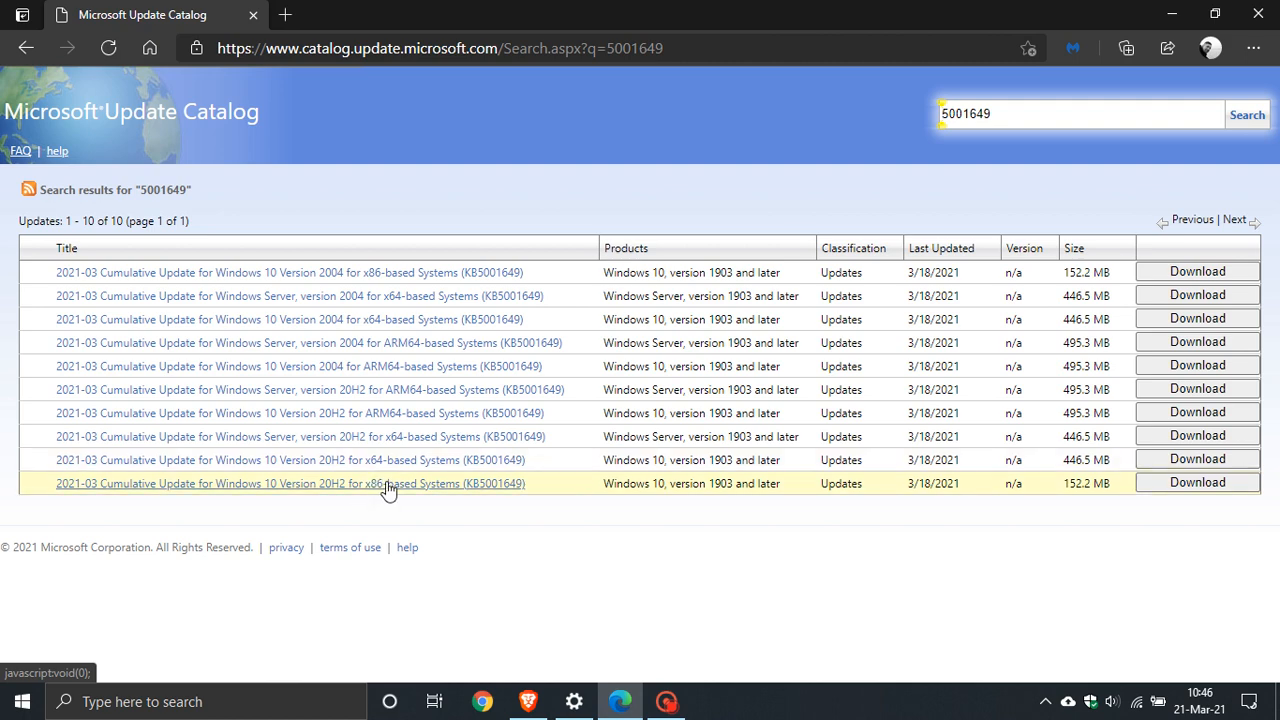
mouse_move(378, 489)
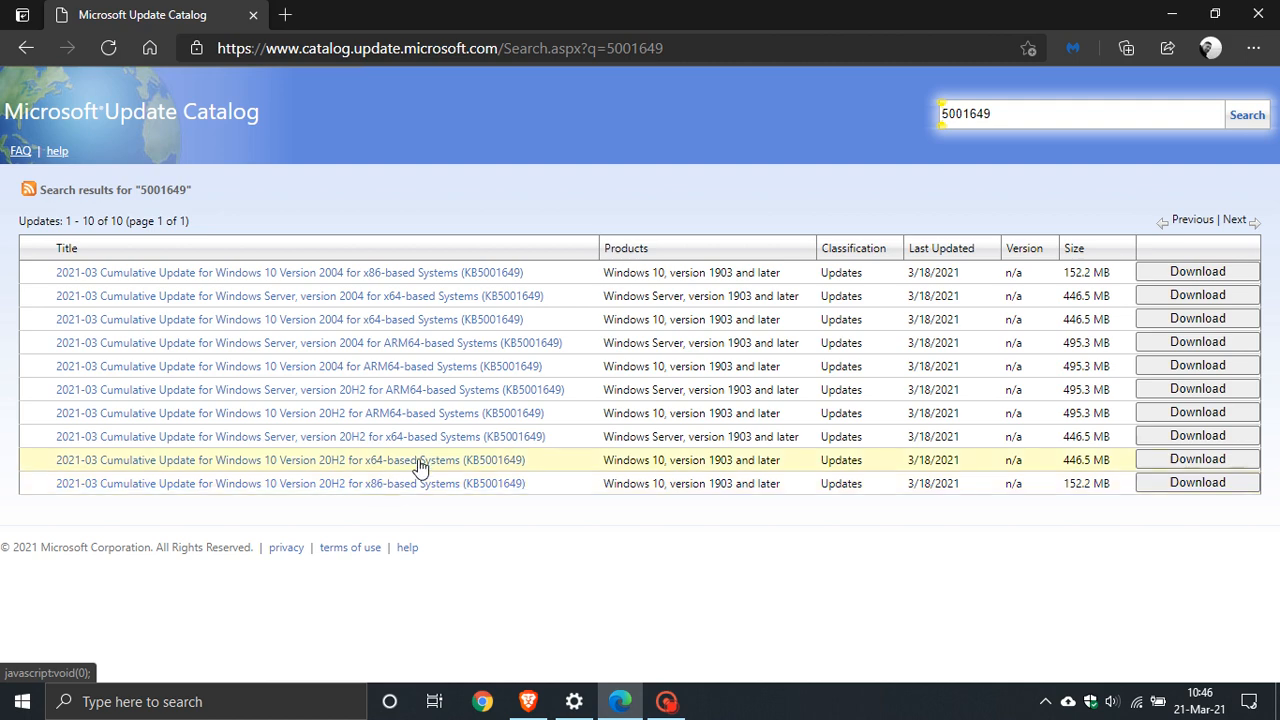
mouse_move(423, 463)
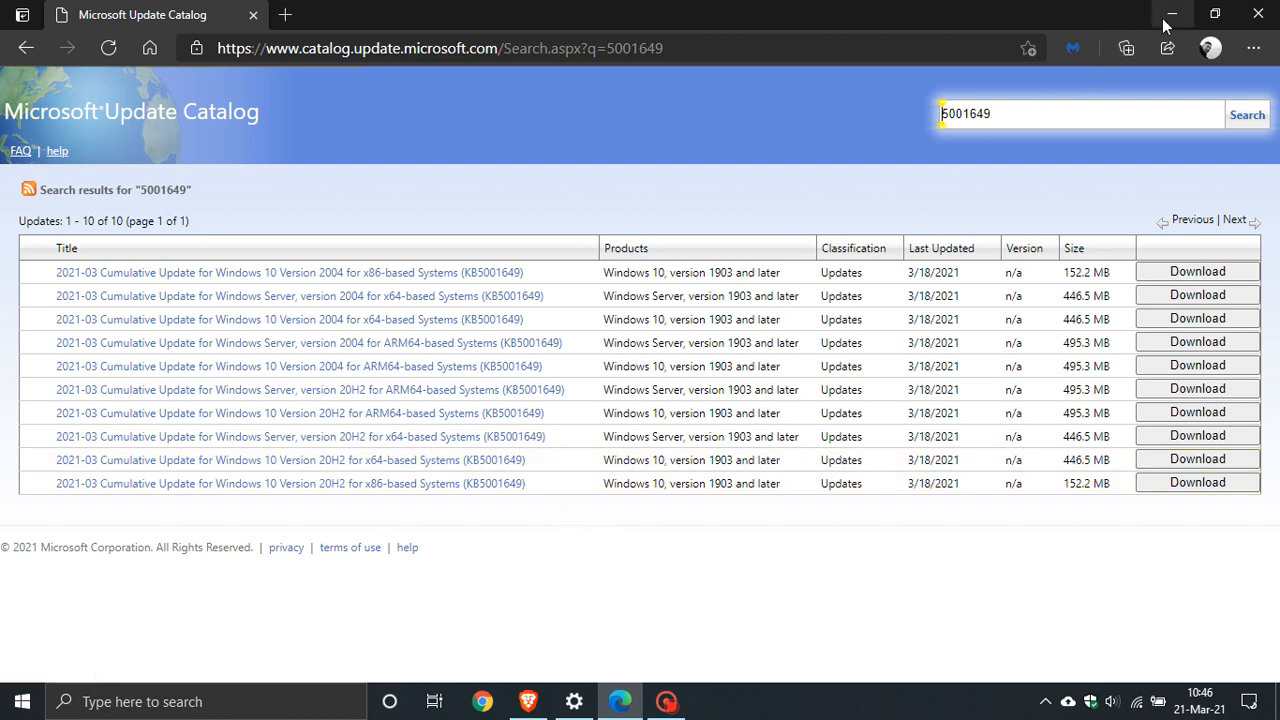
mouse_move(1169, 15)
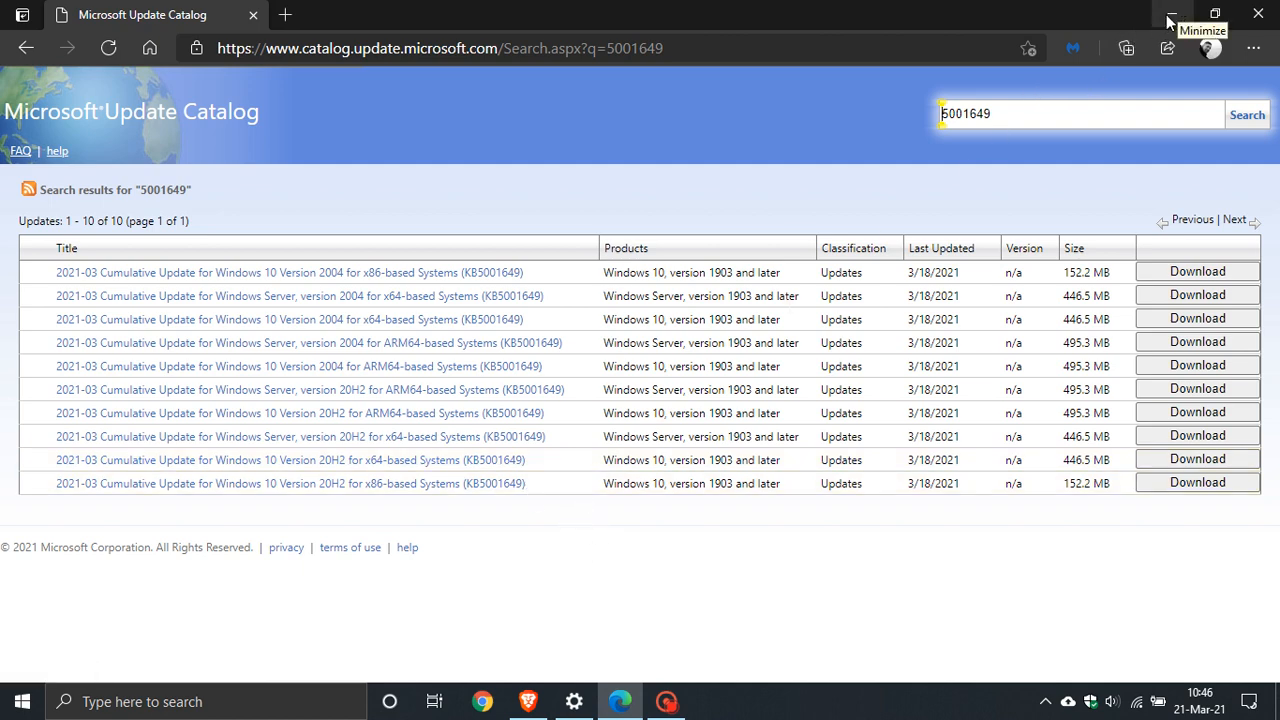
left_click(1173, 15)
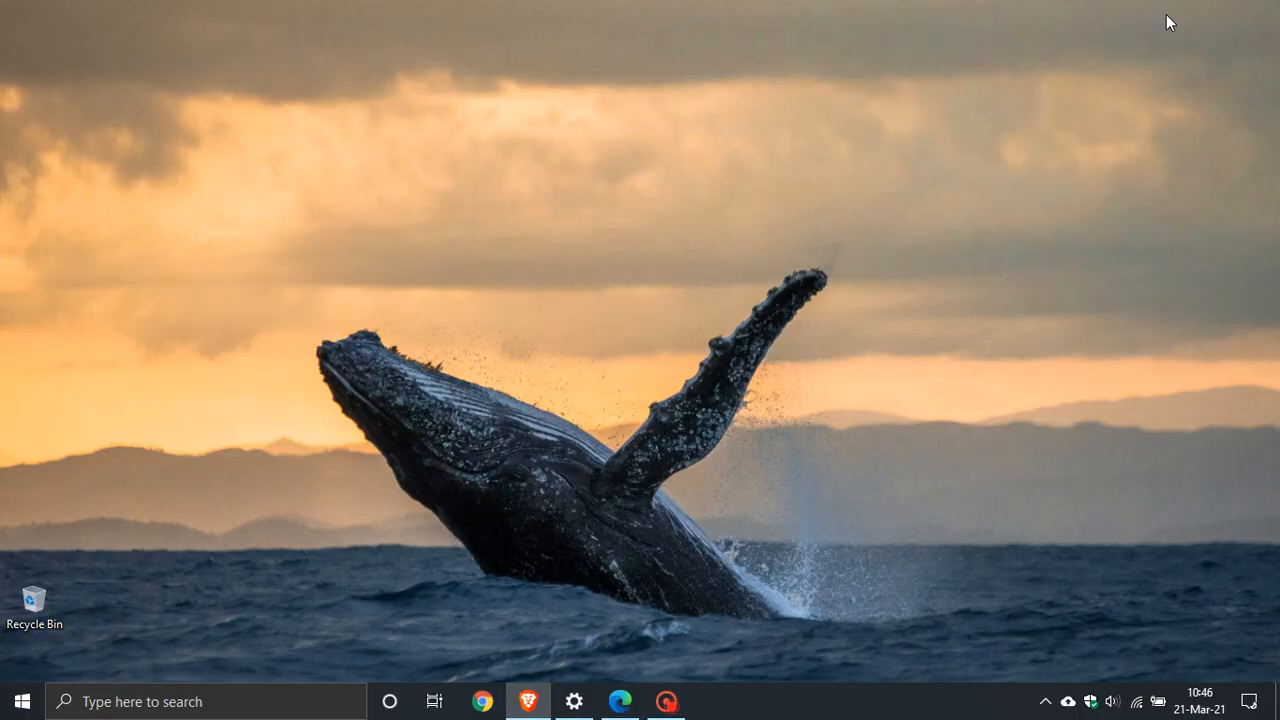
mouse_move(723, 291)
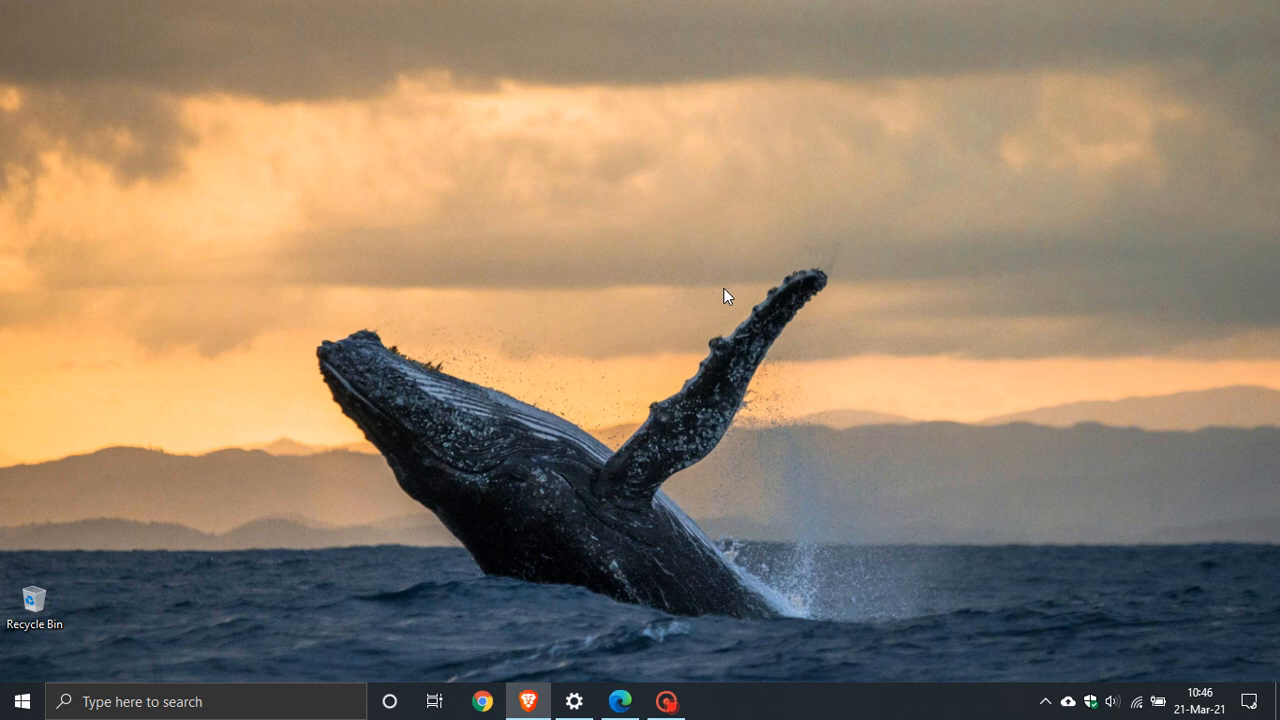
mouse_move(580, 690)
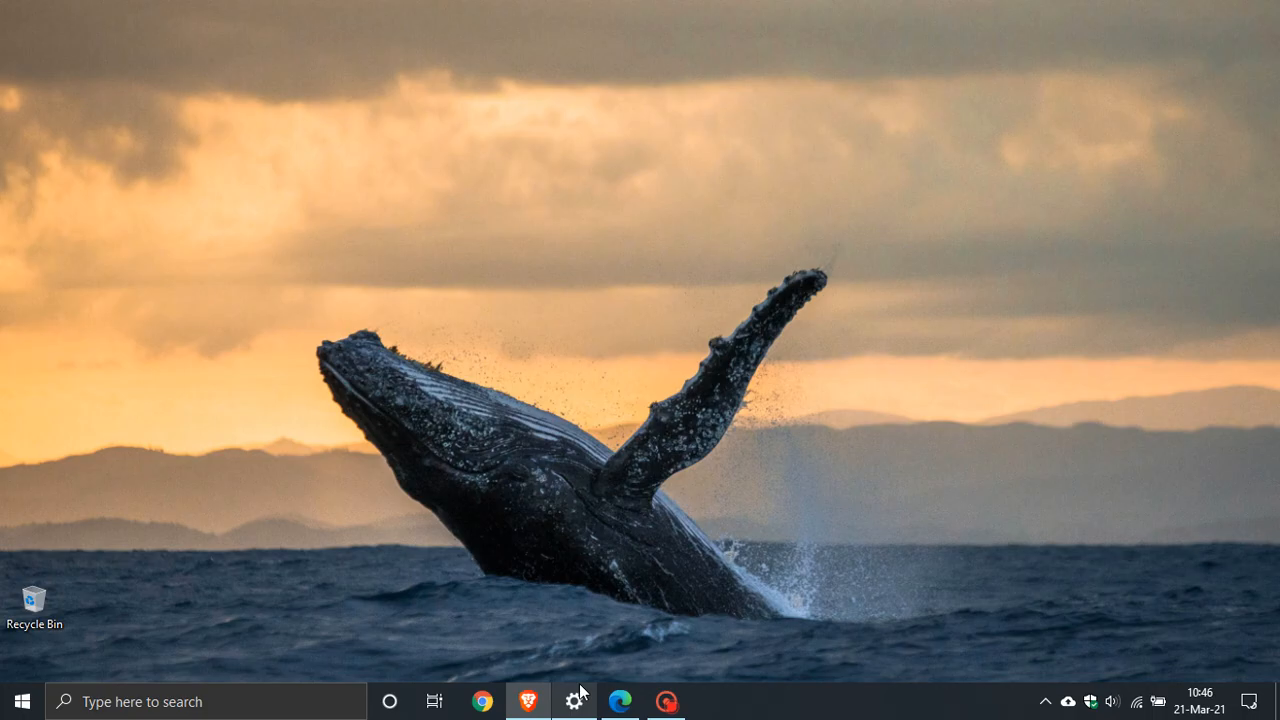
- Restore Settings from the taskbar to the View update history page
left_click(575, 701)
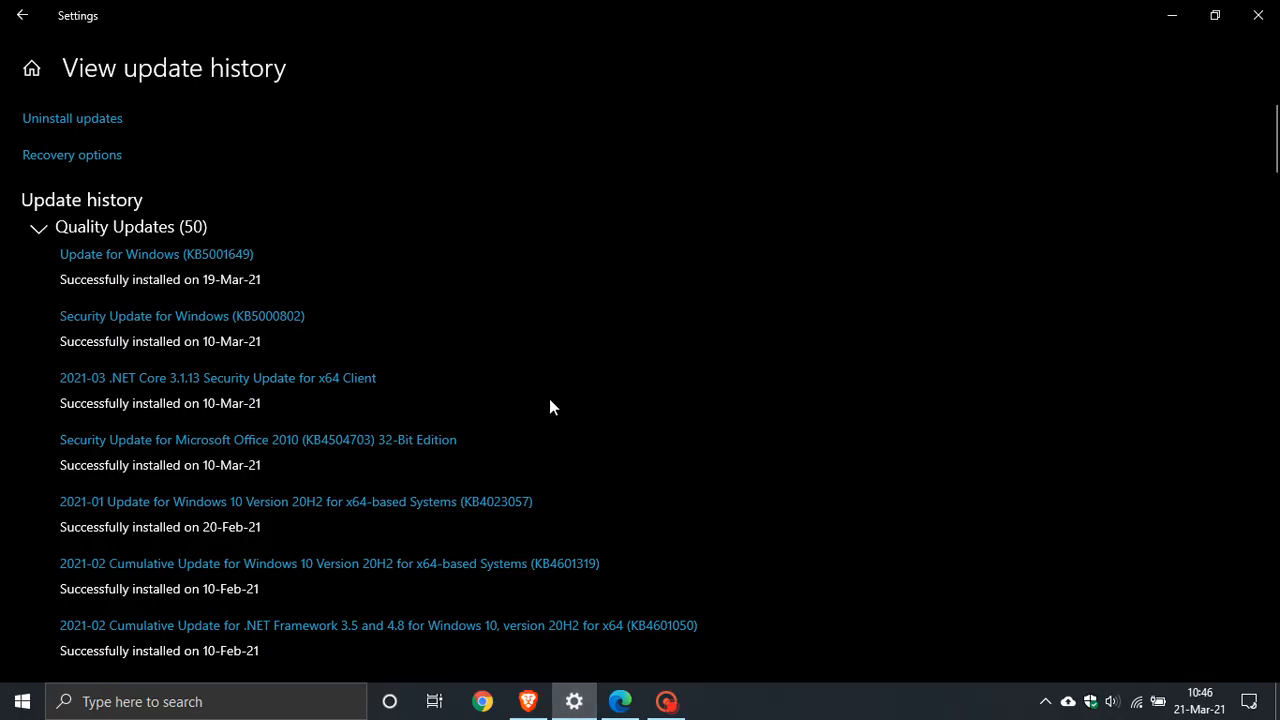
mouse_move(118, 332)
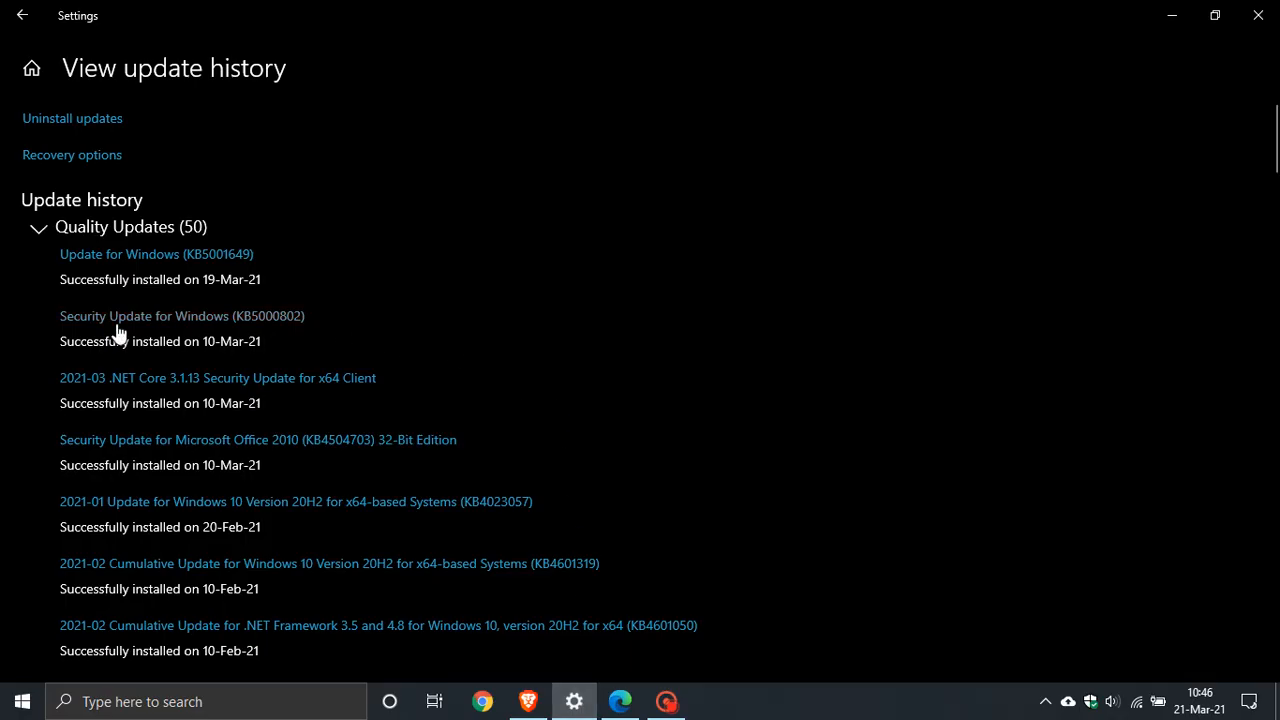
mouse_move(286, 333)
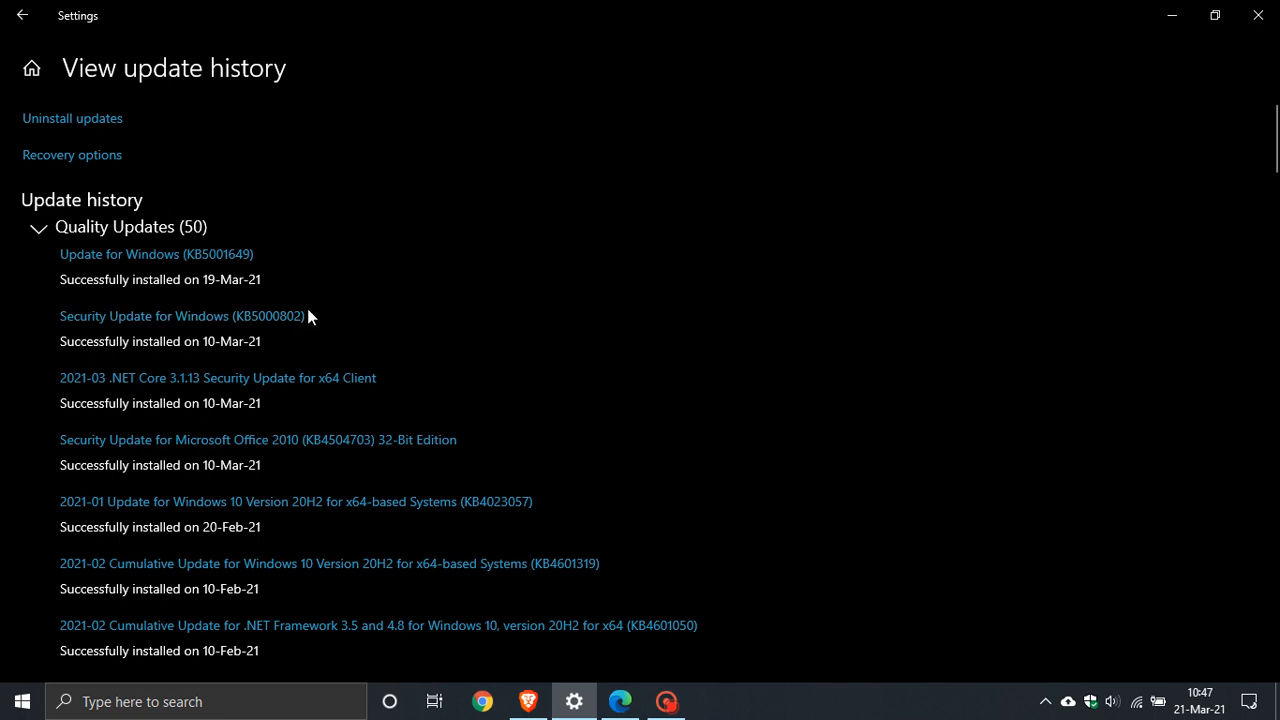
mouse_move(320, 336)
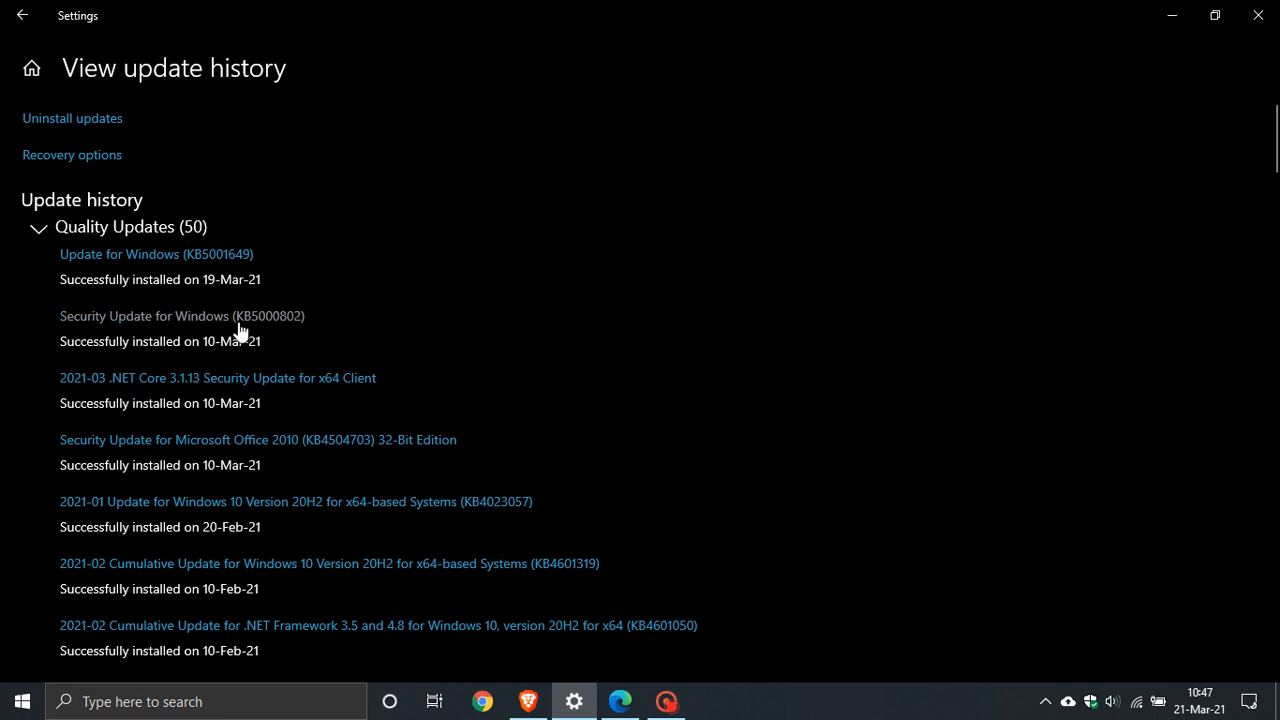
mouse_move(298, 315)
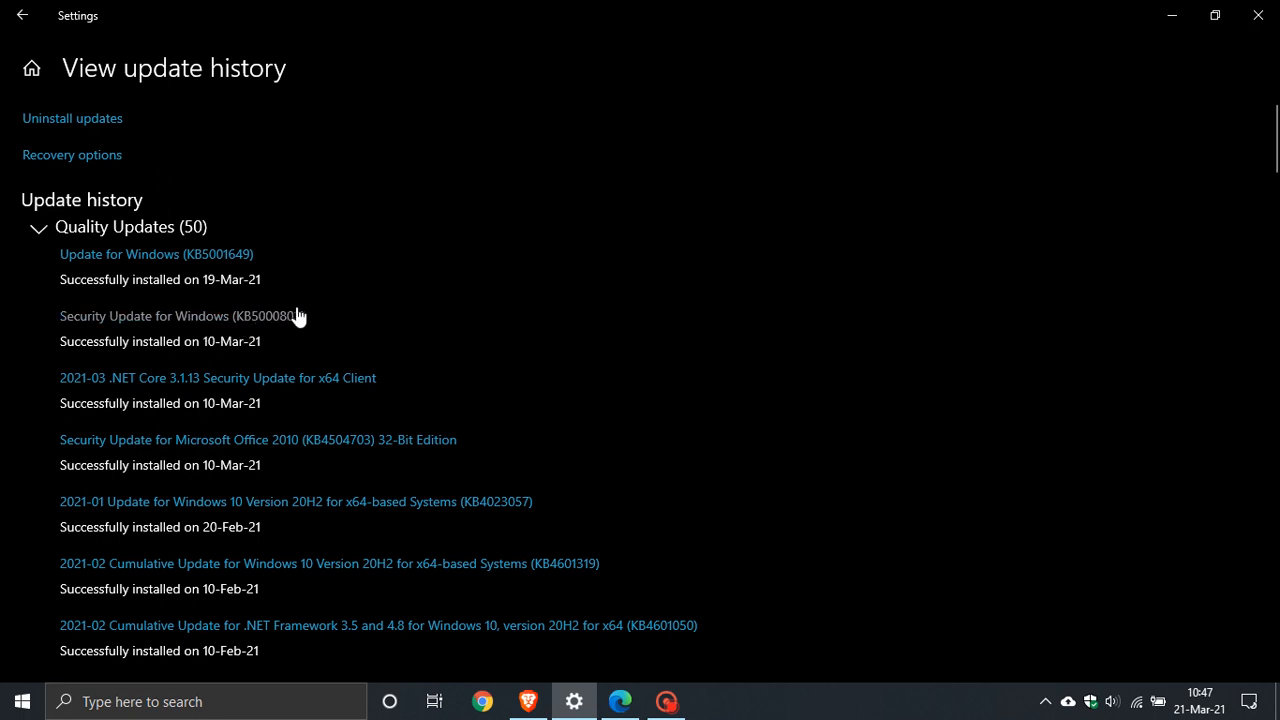
mouse_move(345, 335)
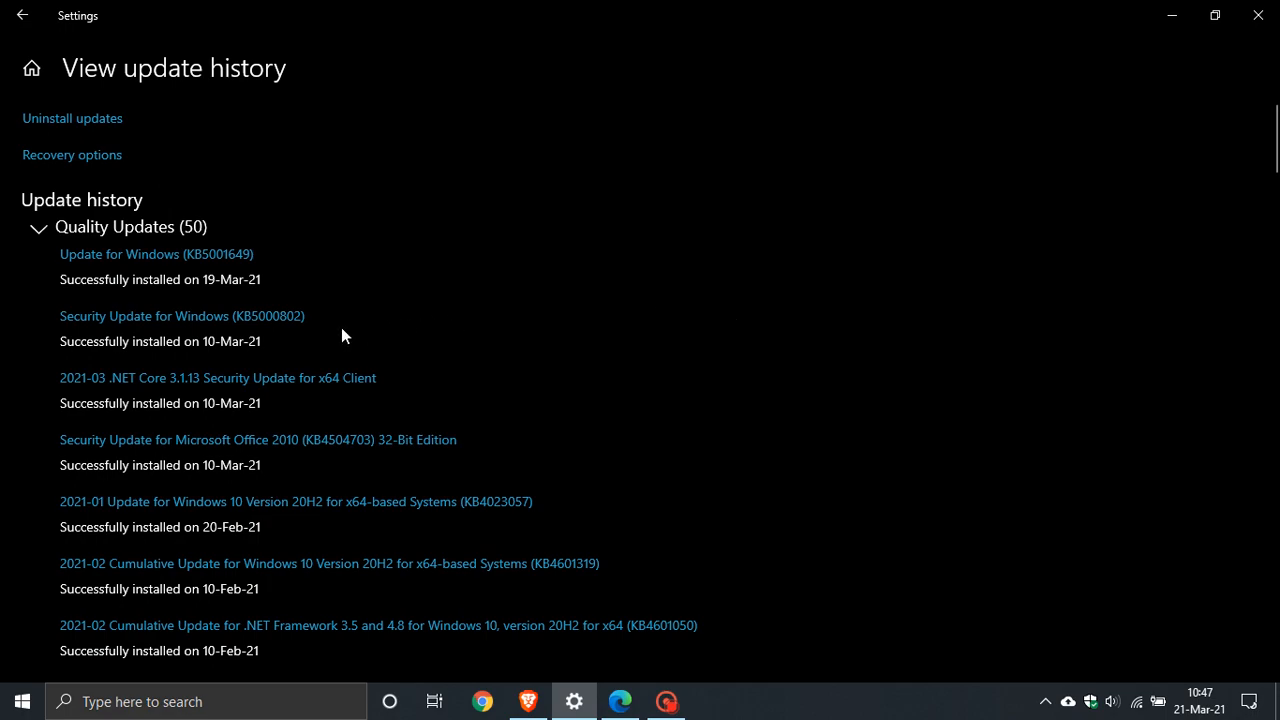
- Scroll down the update history to Other Updates, then back up to KB5001649
scroll("down", 3)
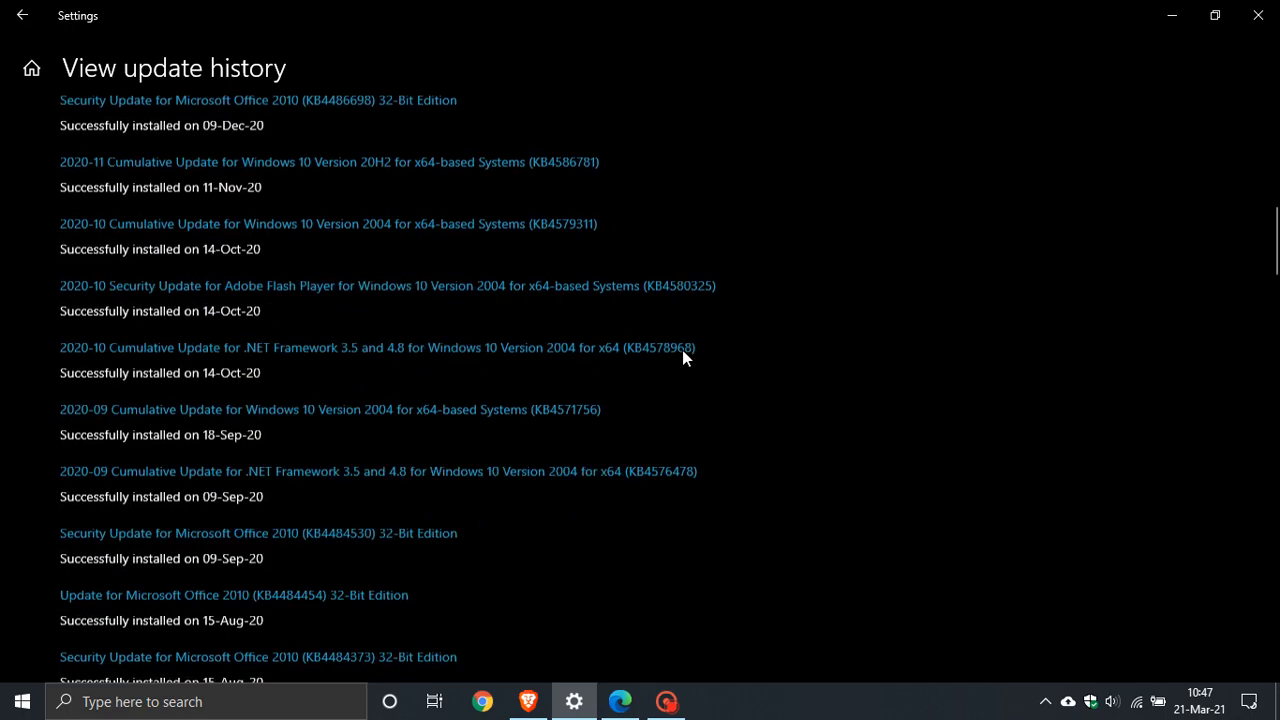
scroll("down", 3)
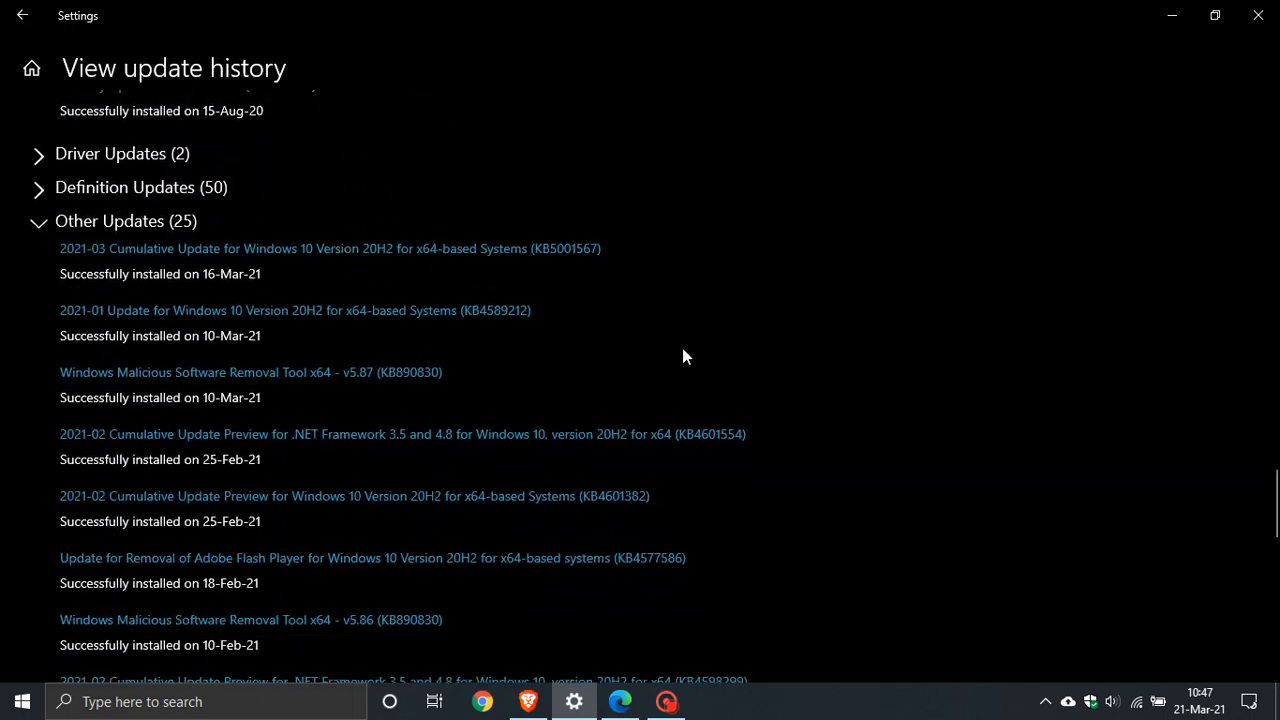
scroll("down", 3)
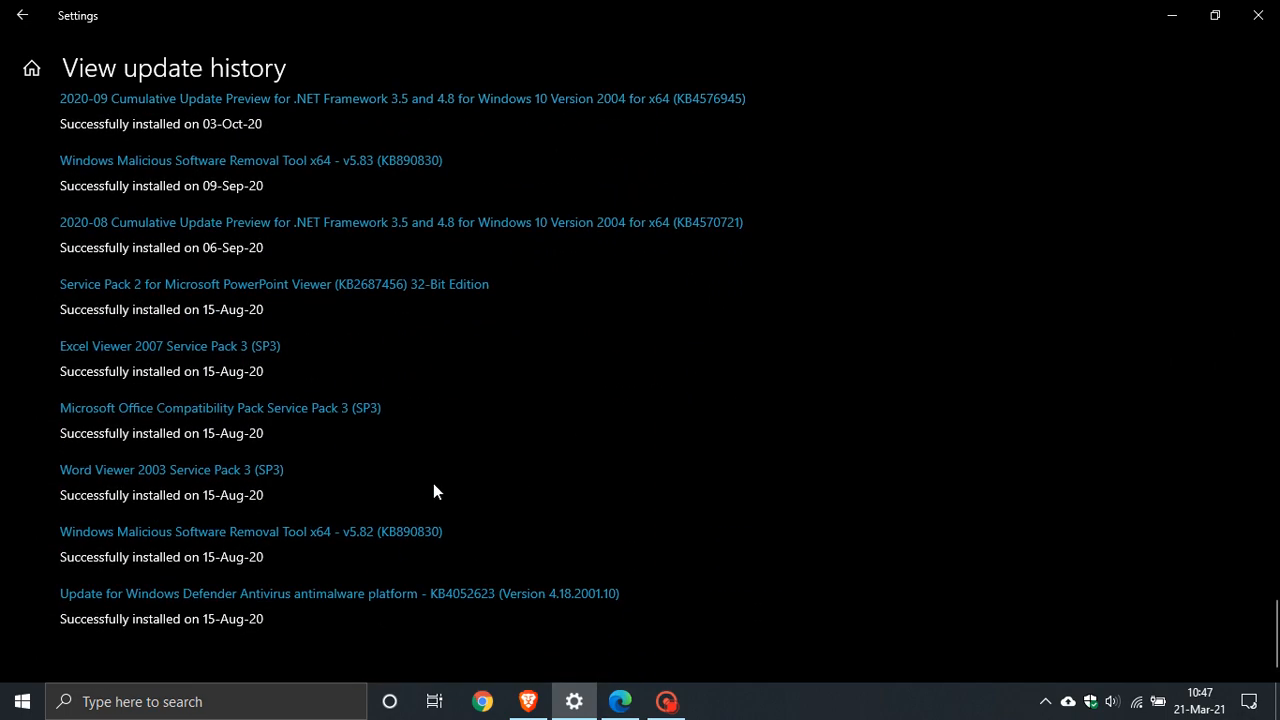
scroll("down", 3)
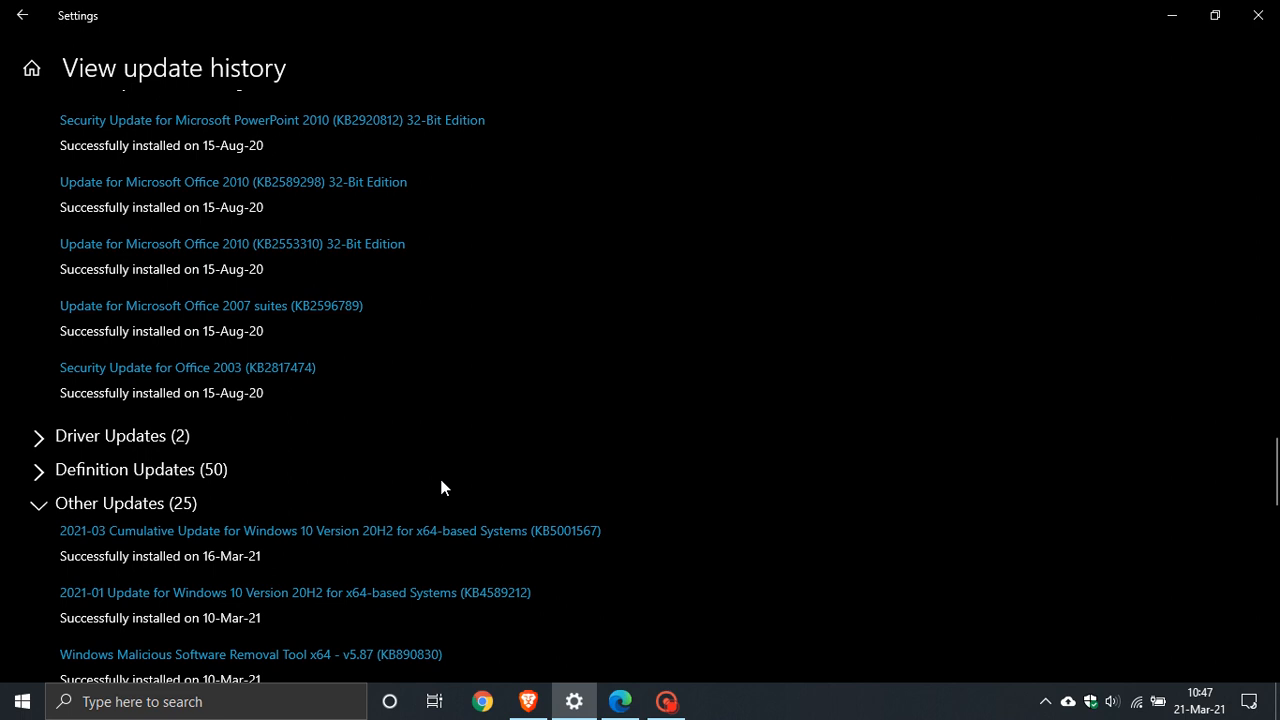
scroll("down", 3)
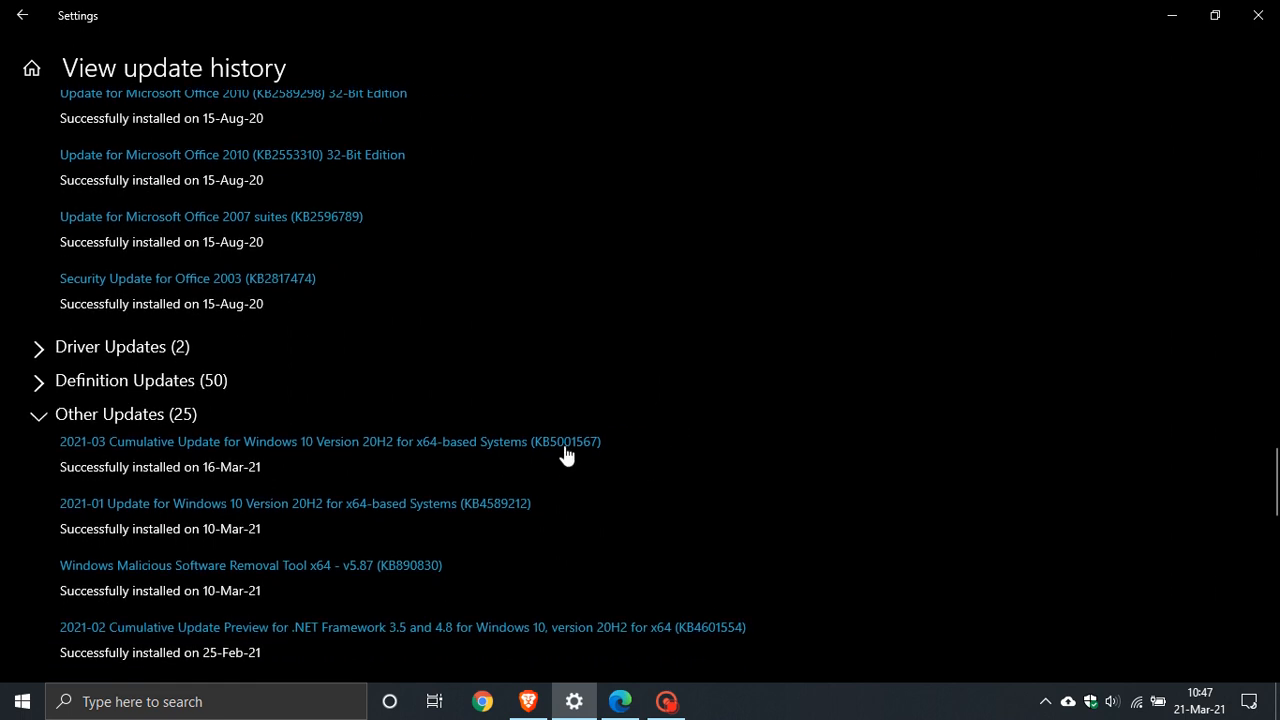
mouse_move(602, 454)
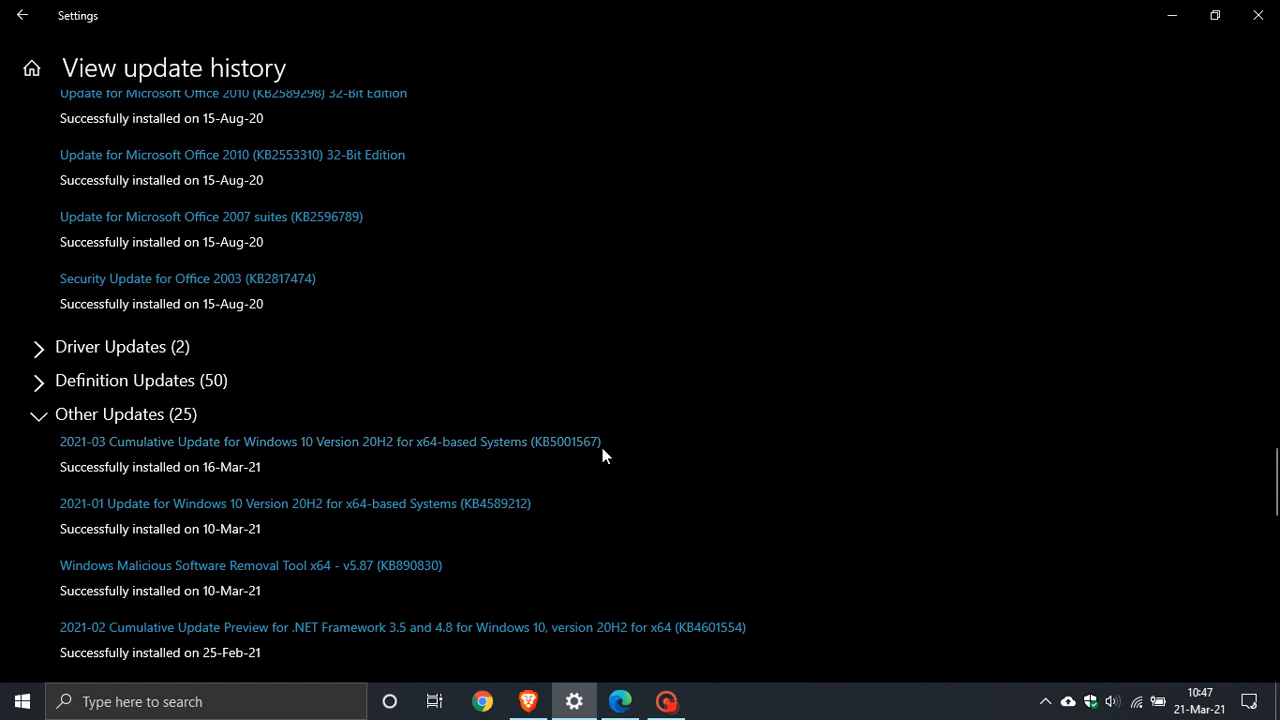
mouse_move(567, 461)
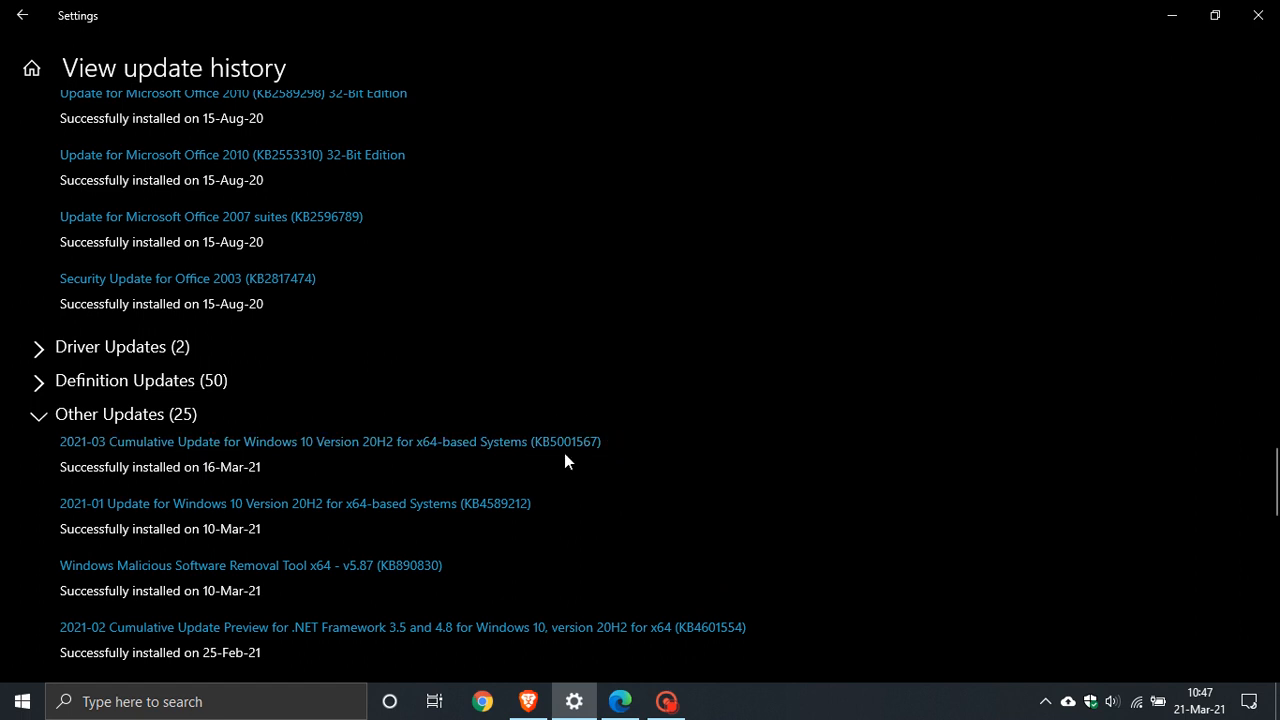
mouse_move(586, 475)
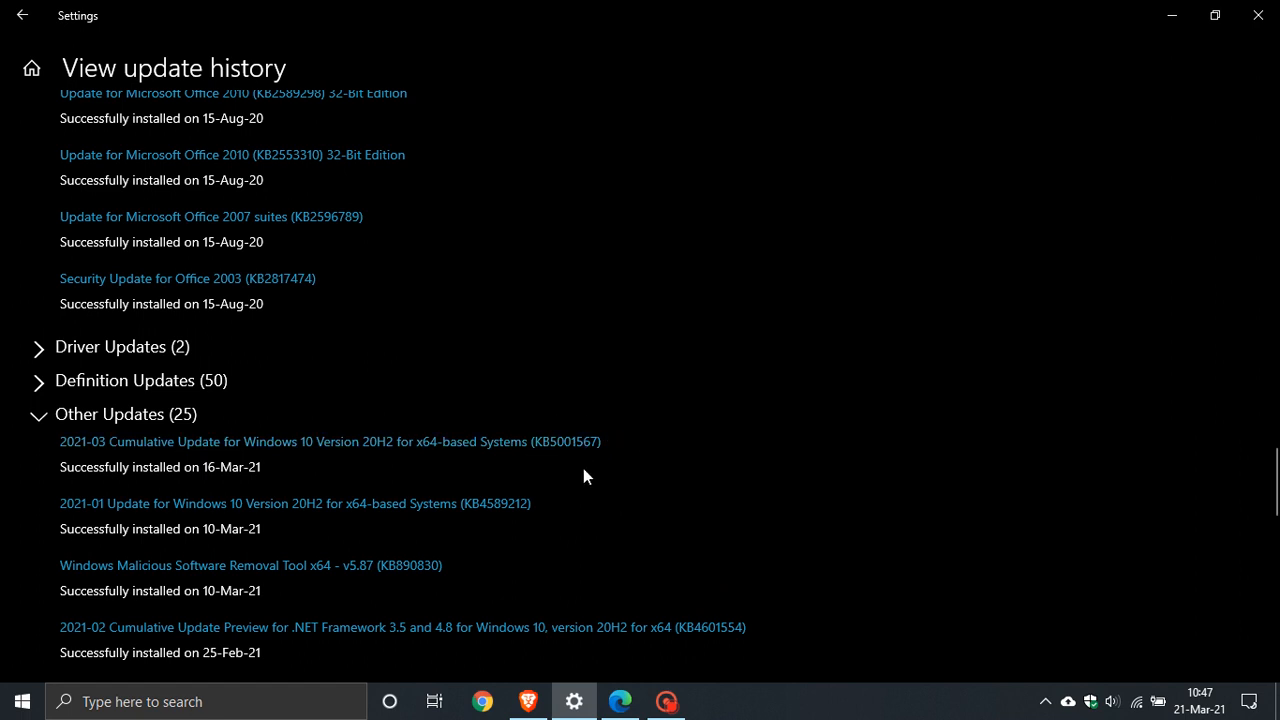
mouse_move(578, 471)
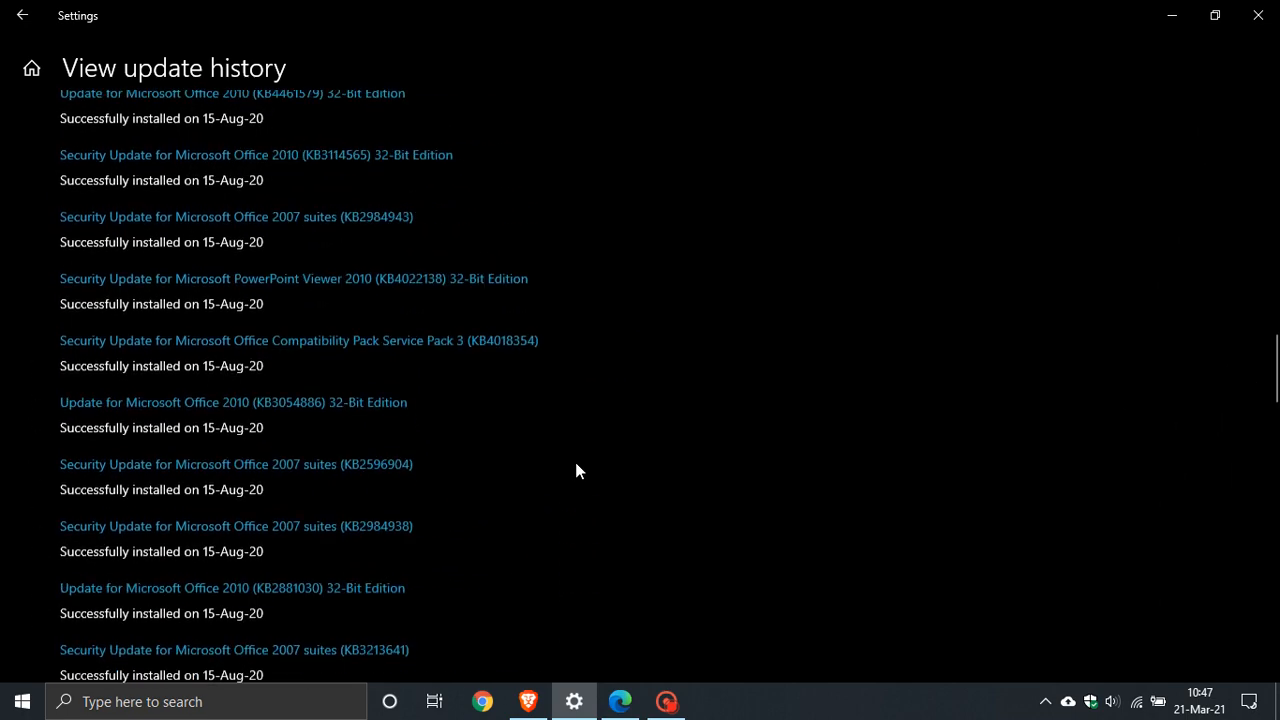
scroll("up", 3)
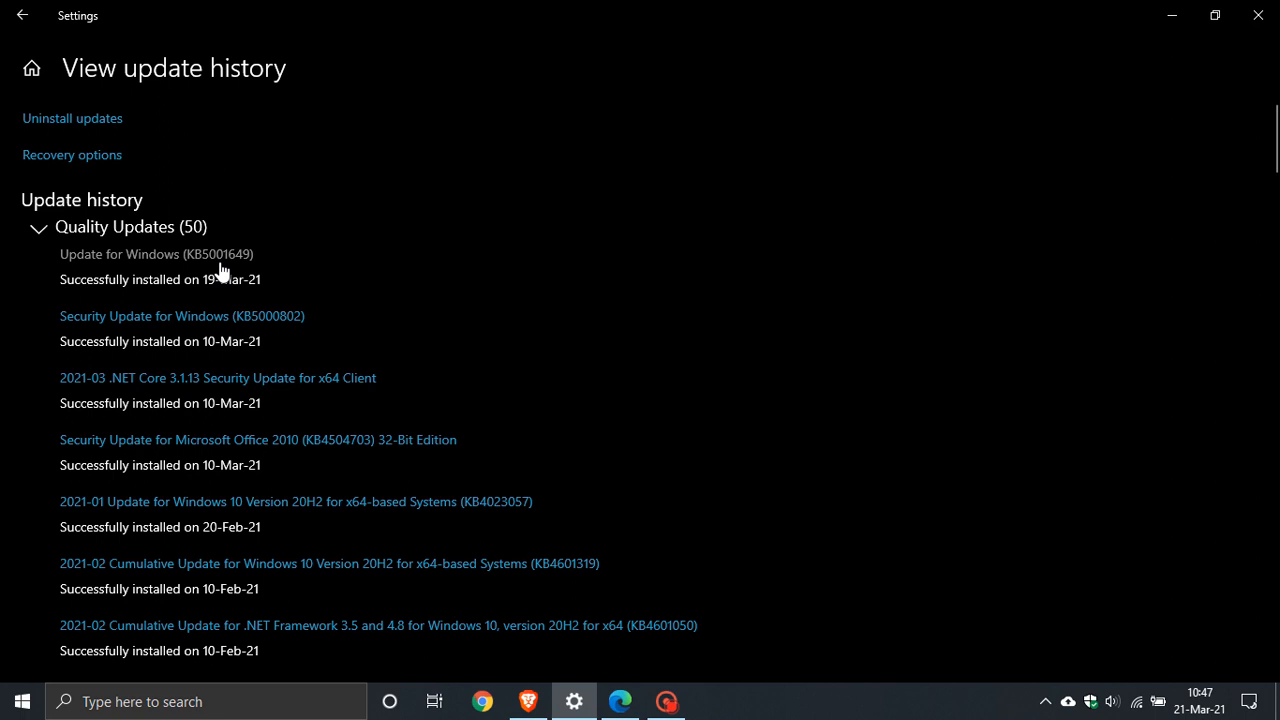
mouse_move(278, 253)
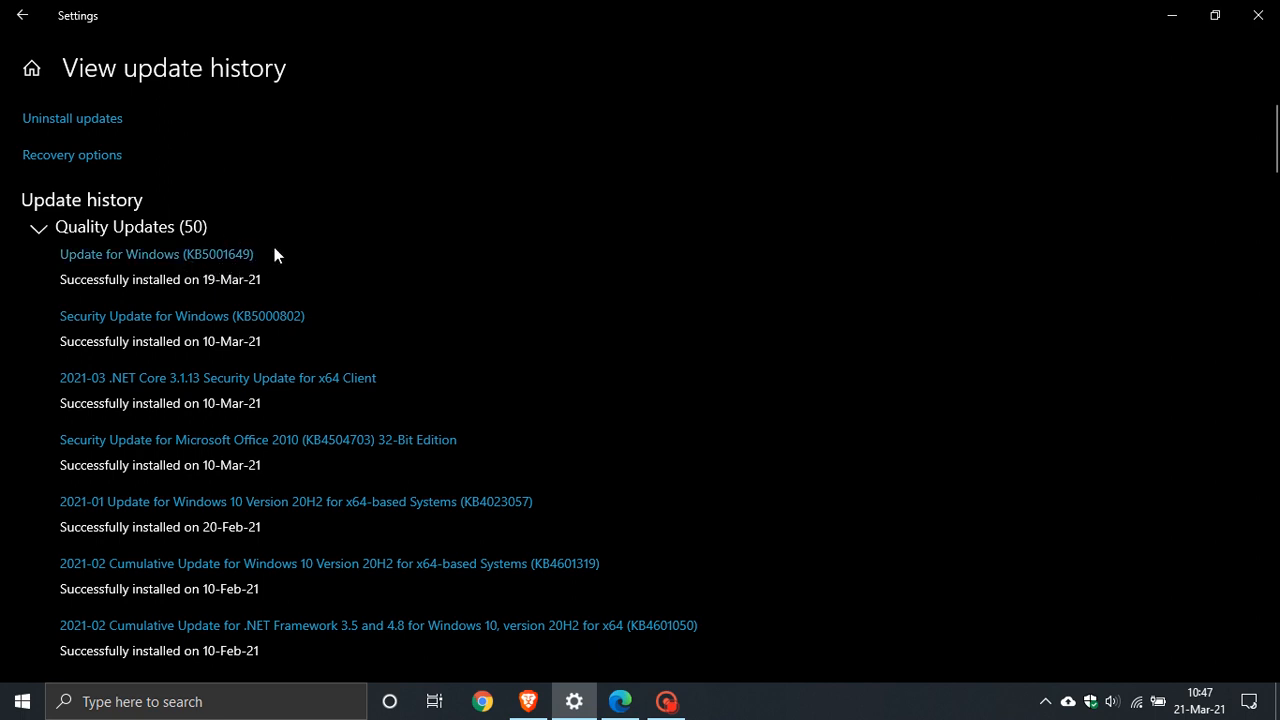
mouse_move(200, 215)
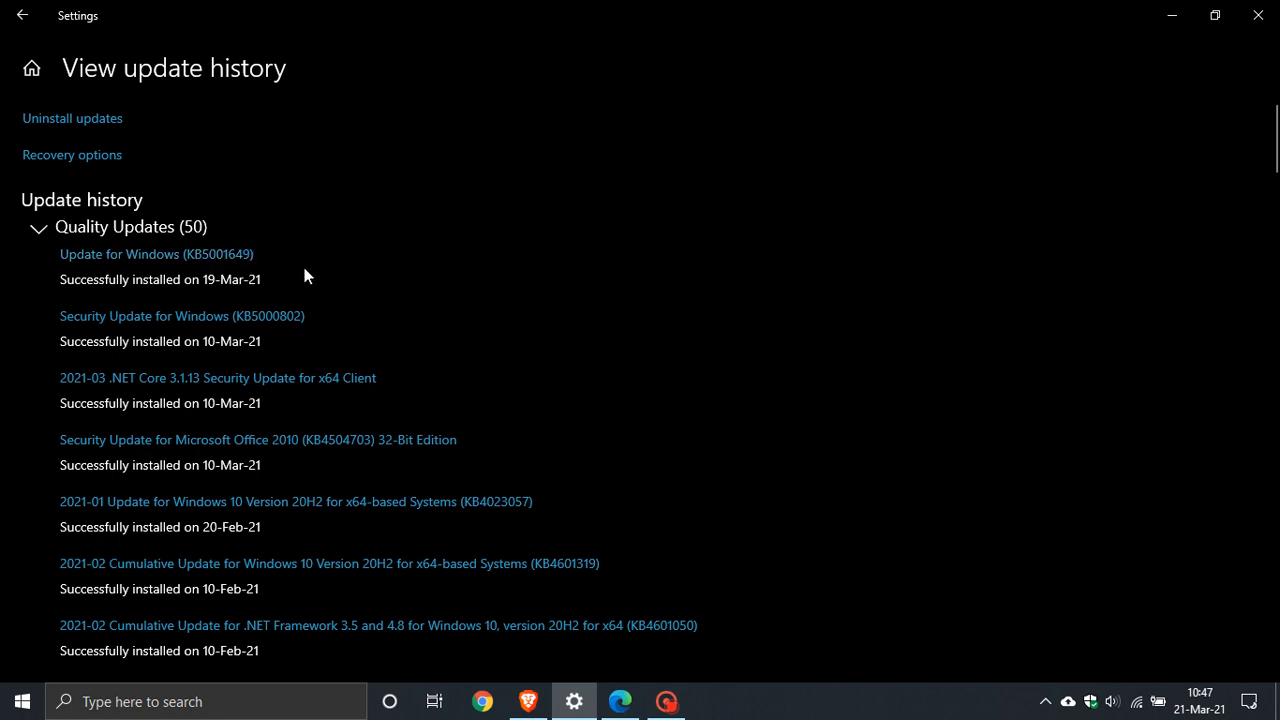
mouse_move(351, 238)
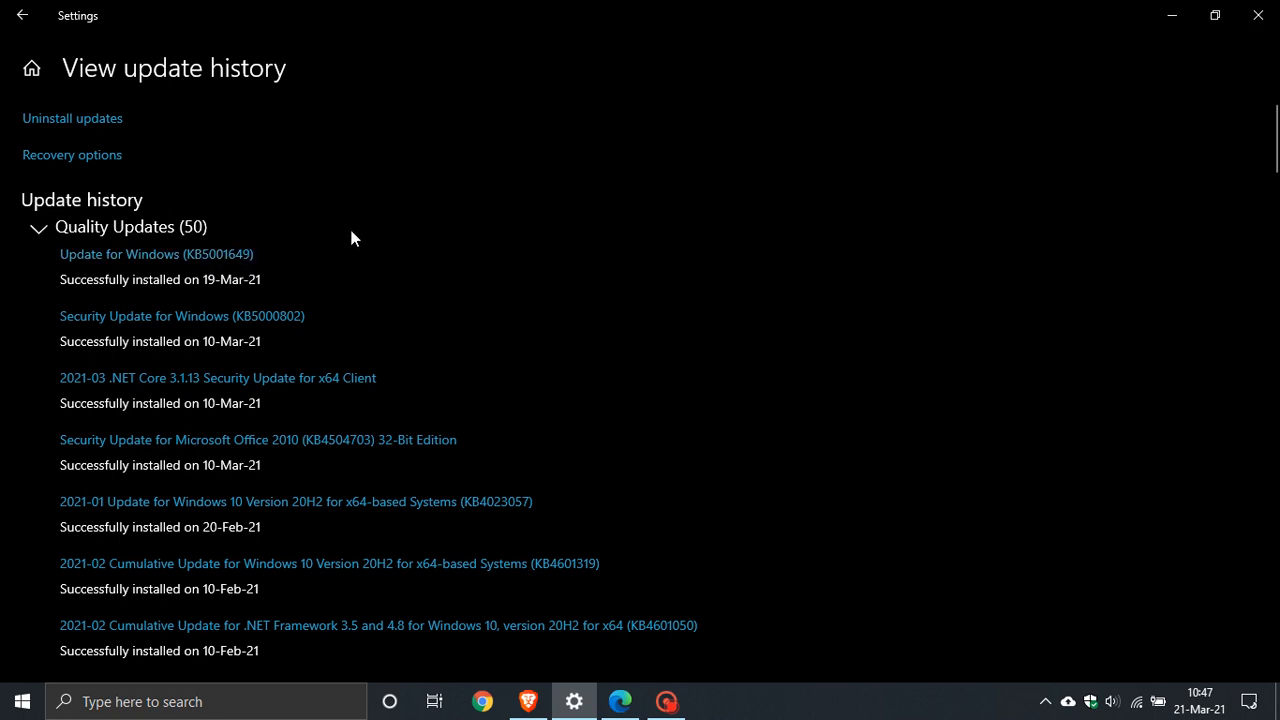
mouse_move(48, 40)
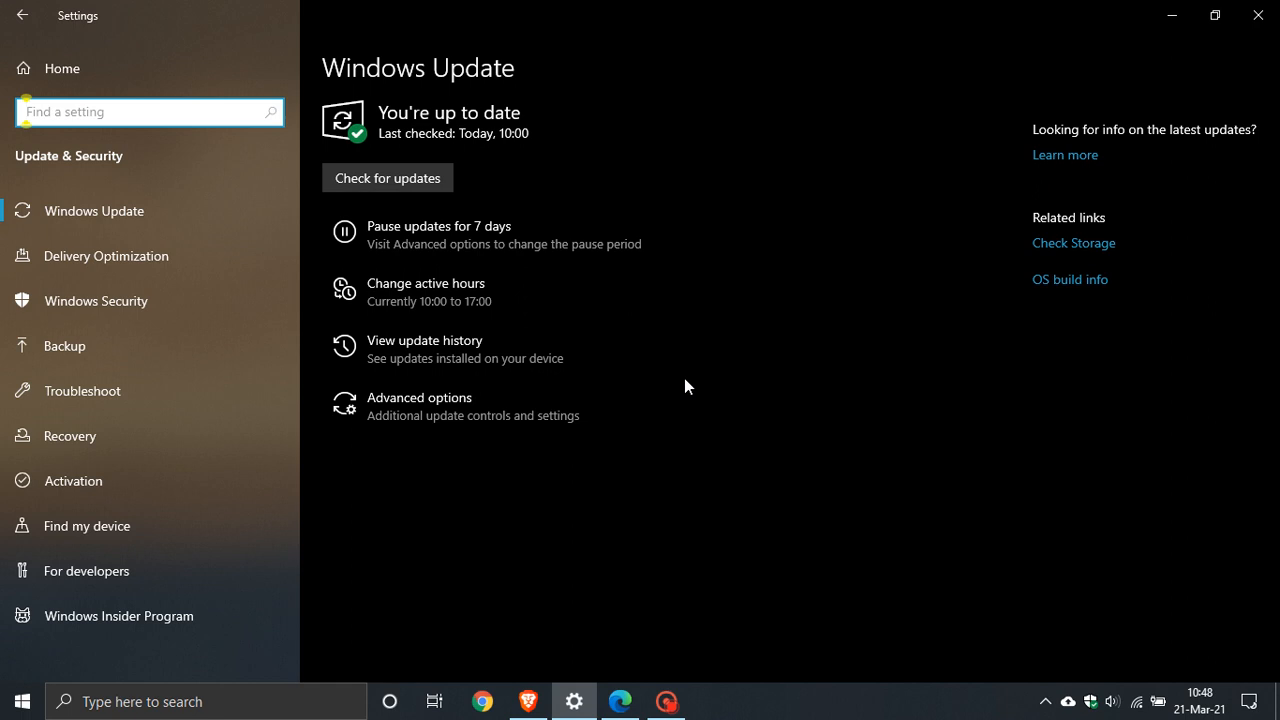
mouse_move(392, 598)
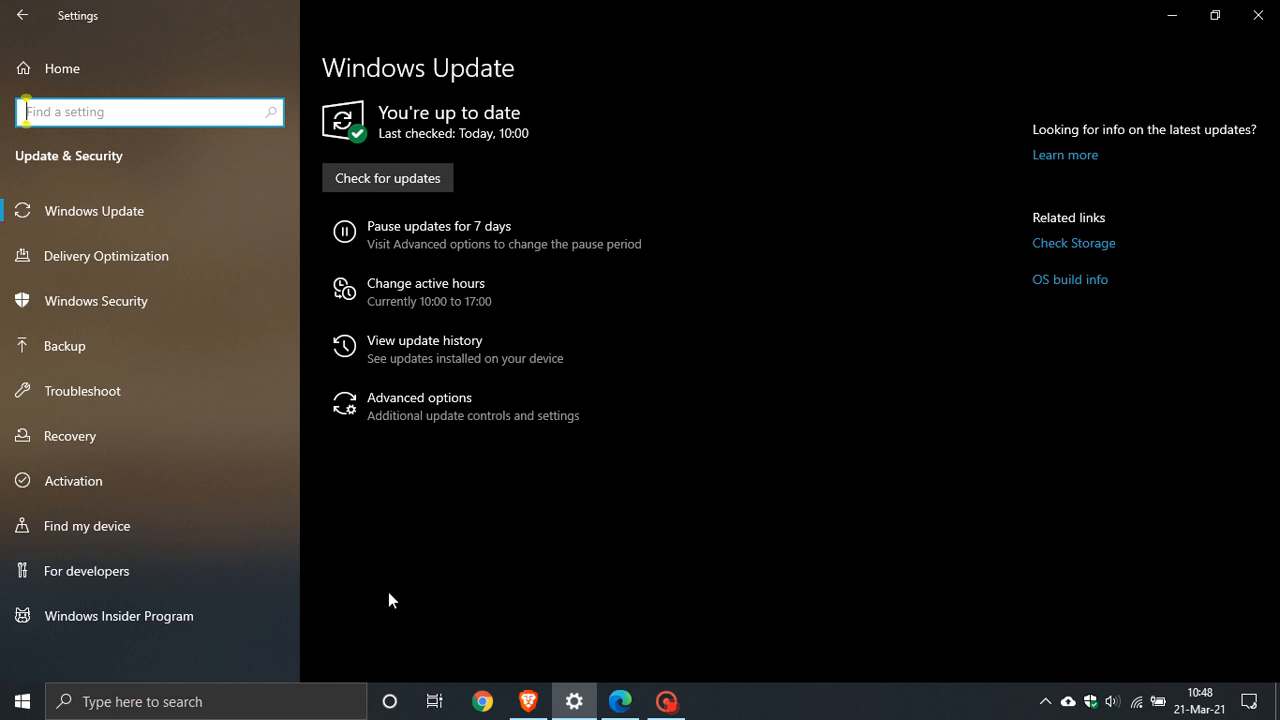
- Search for winver from the taskbar and run it to open About Windows
left_click(200, 702)
type("winver")
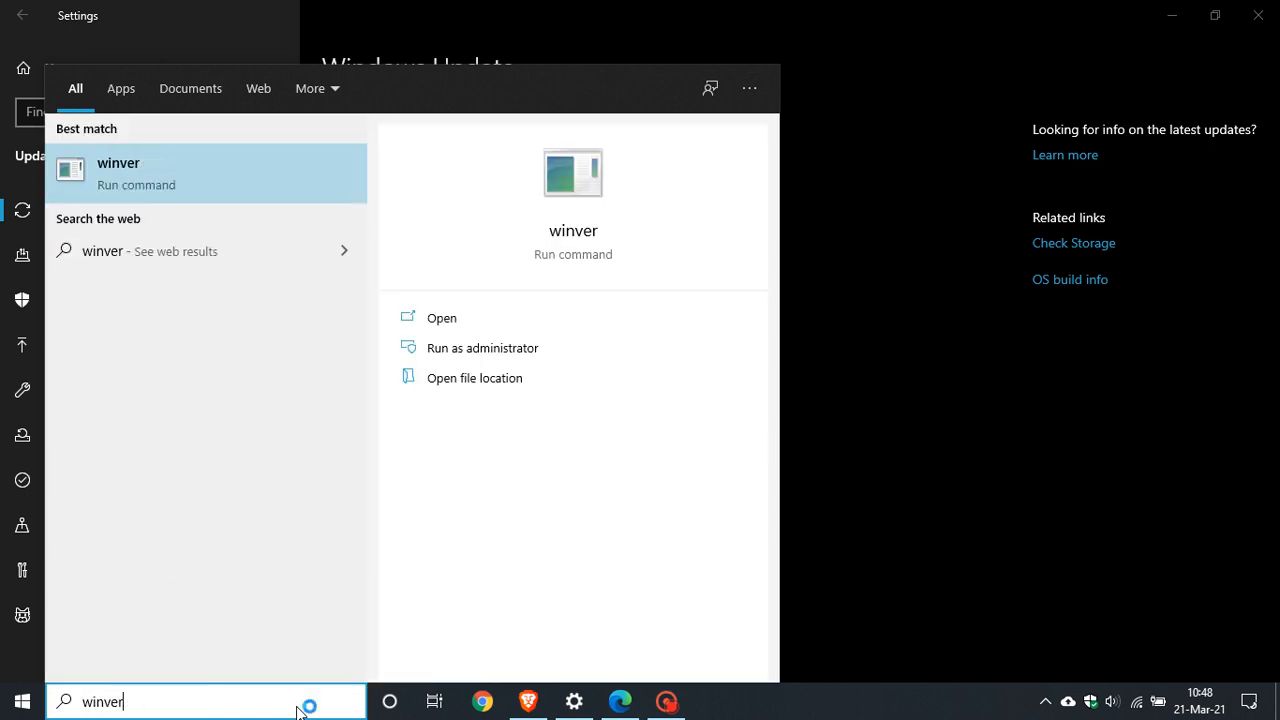
left_click(118, 172)
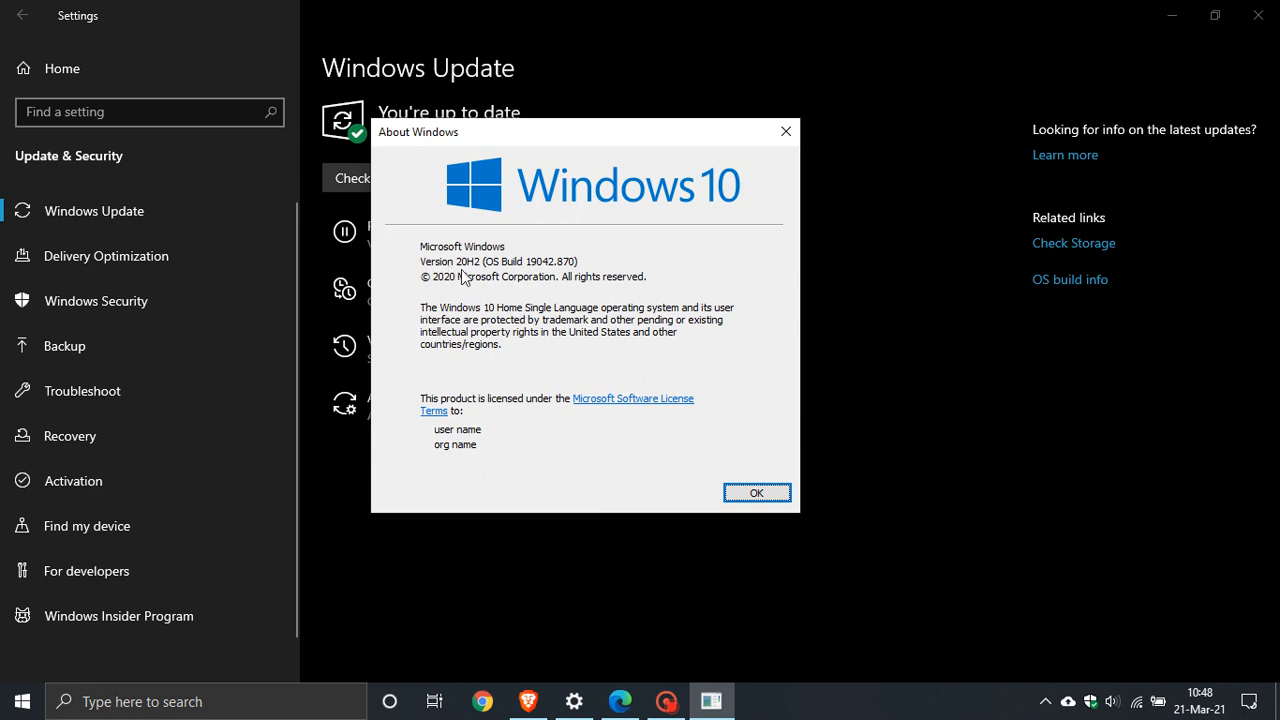
mouse_move(536, 278)
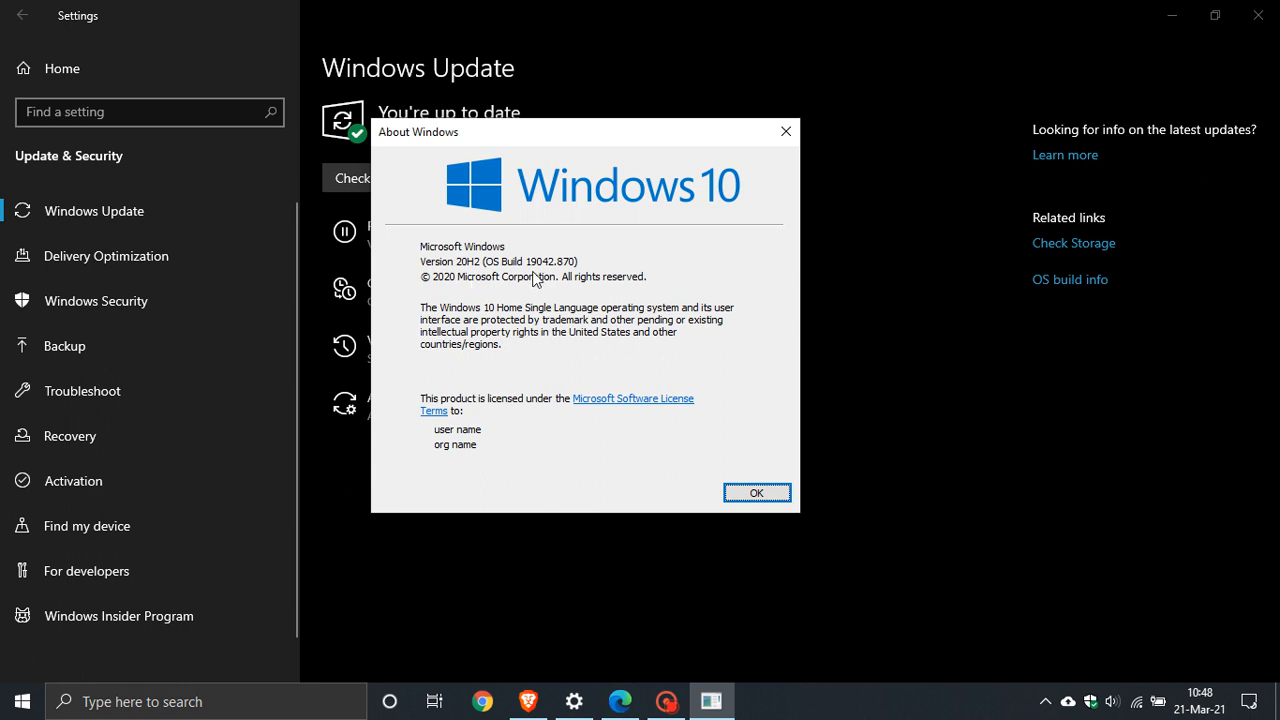
mouse_move(569, 281)
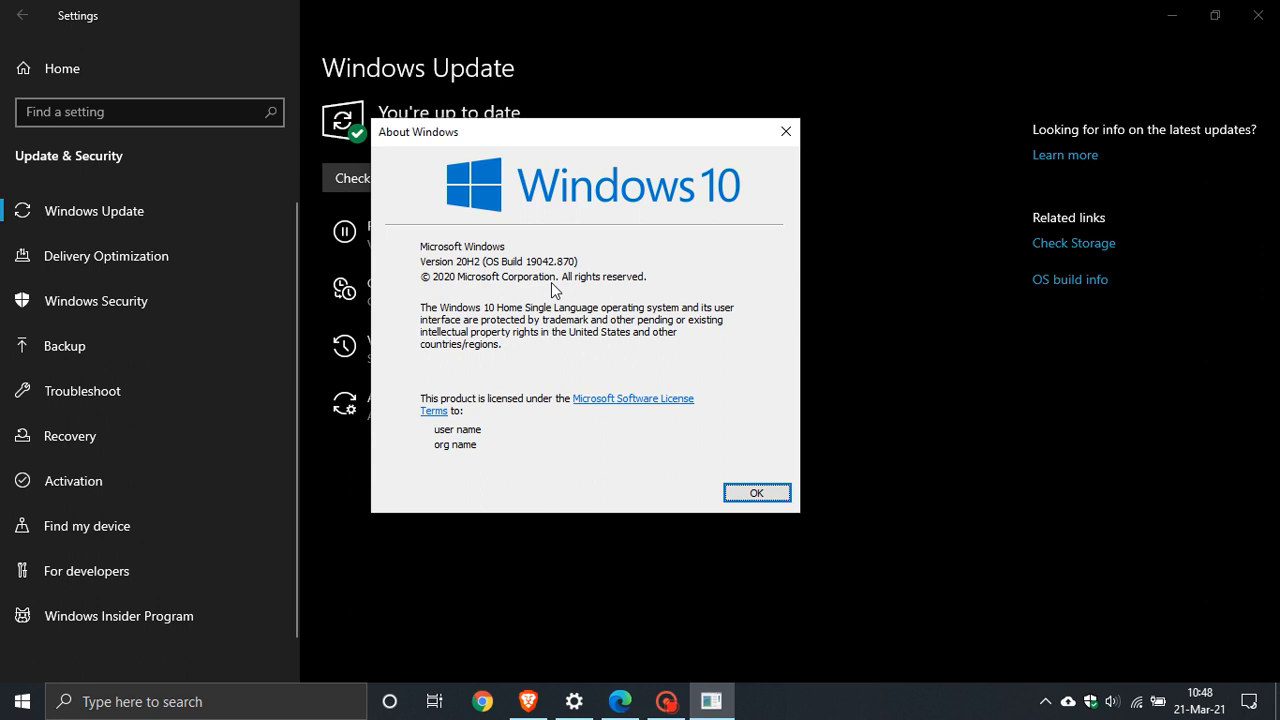
mouse_move(522, 280)
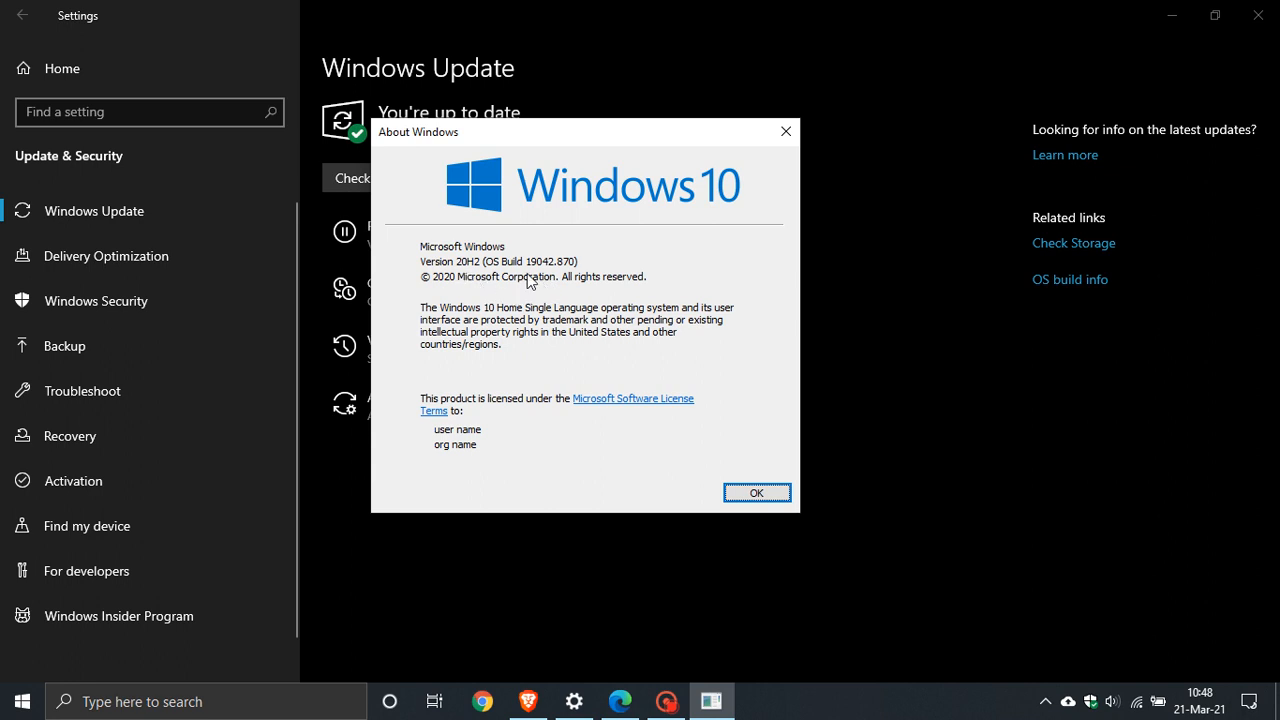
mouse_move(561, 282)
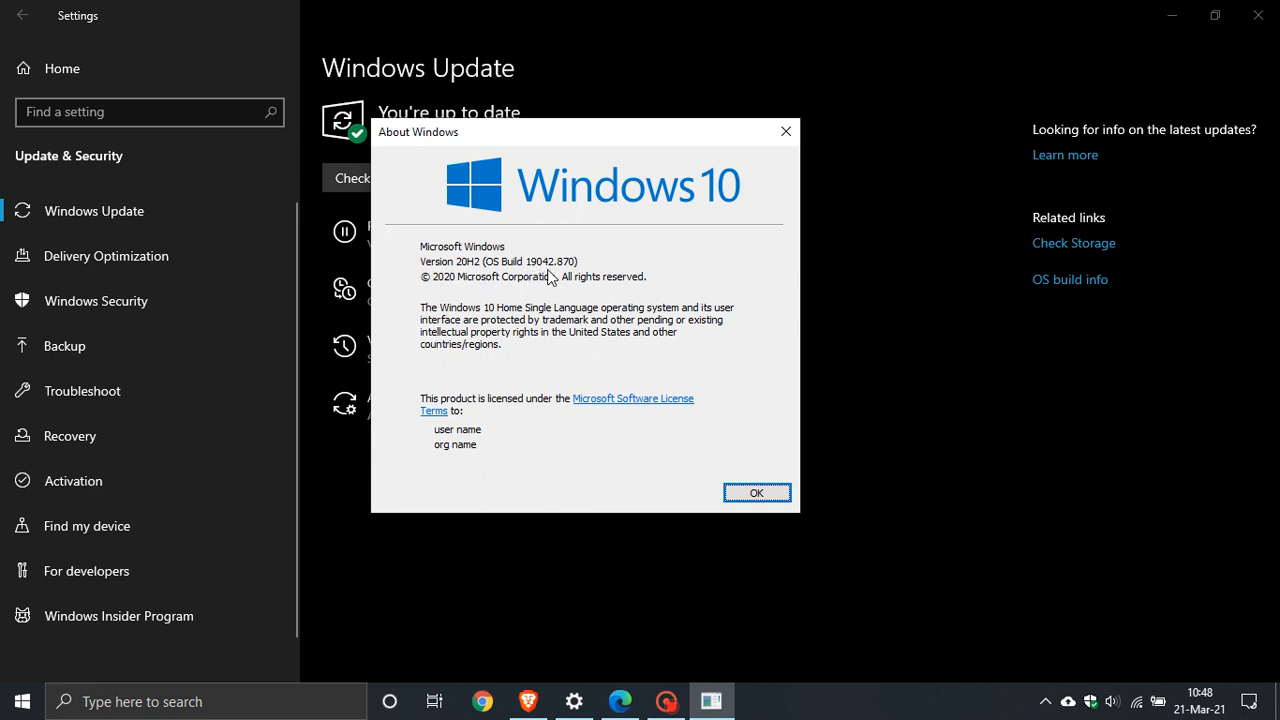
mouse_move(577, 276)
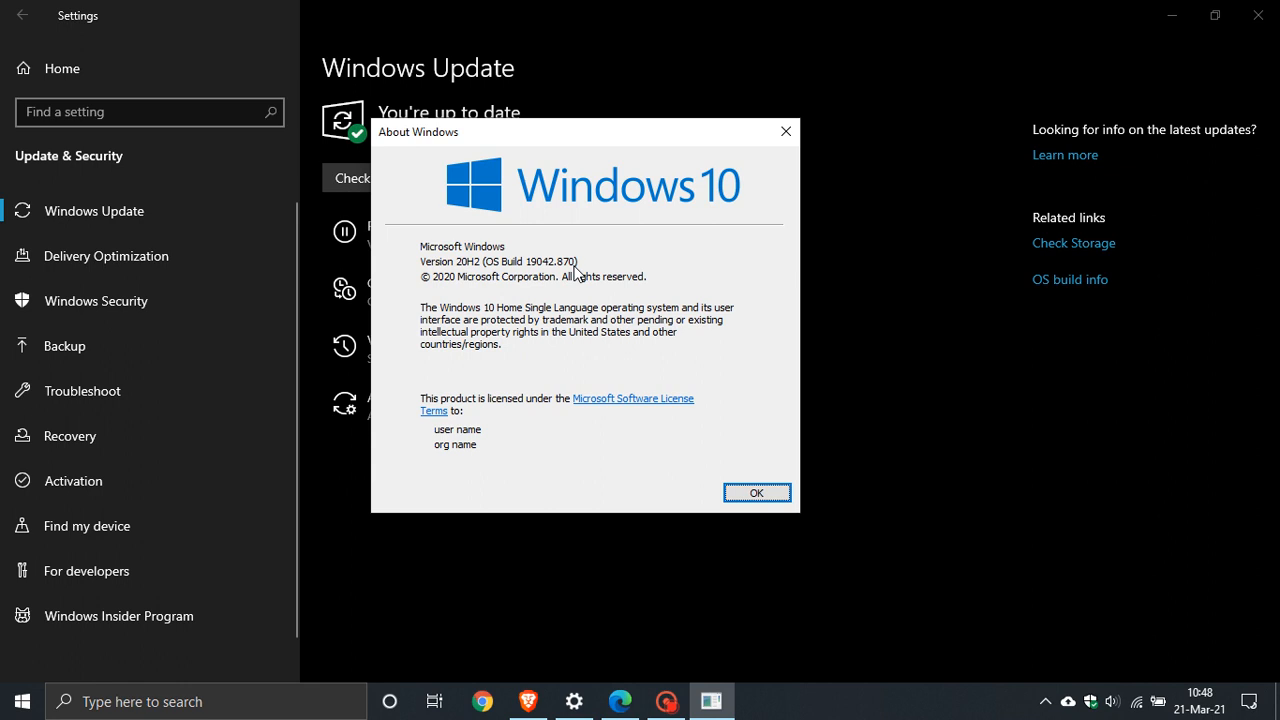
mouse_move(491, 283)
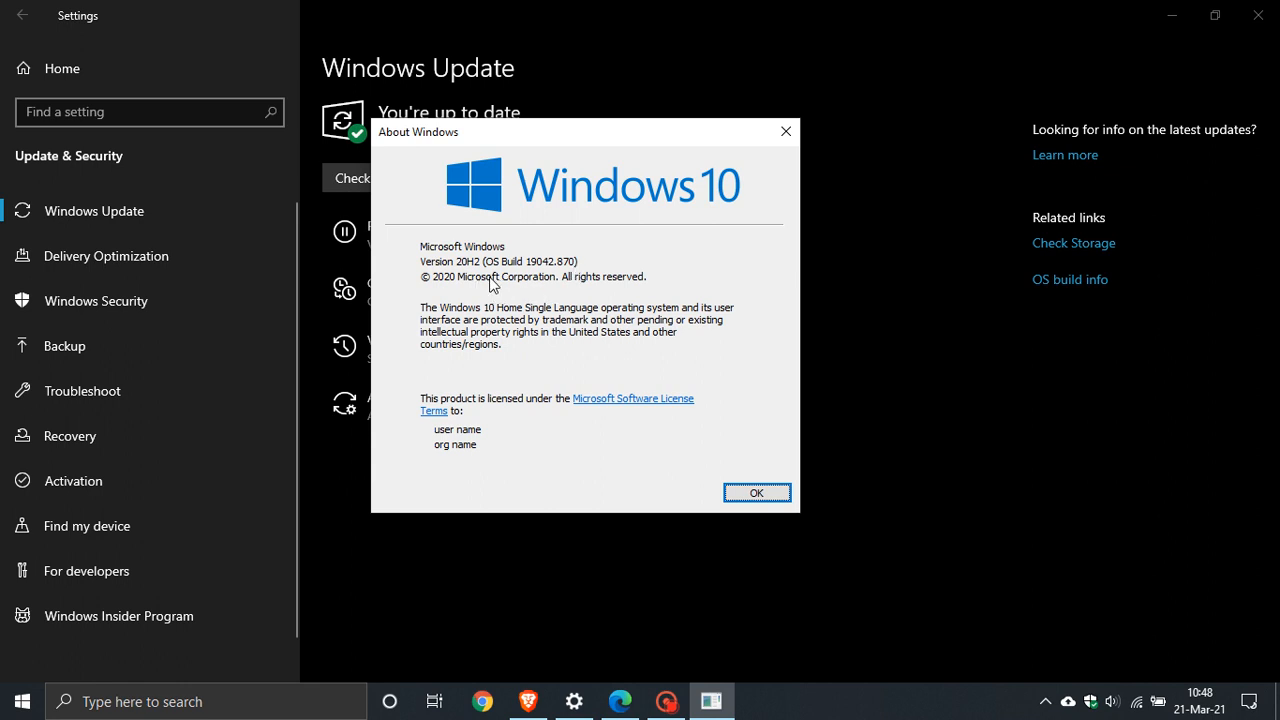
mouse_move(560, 282)
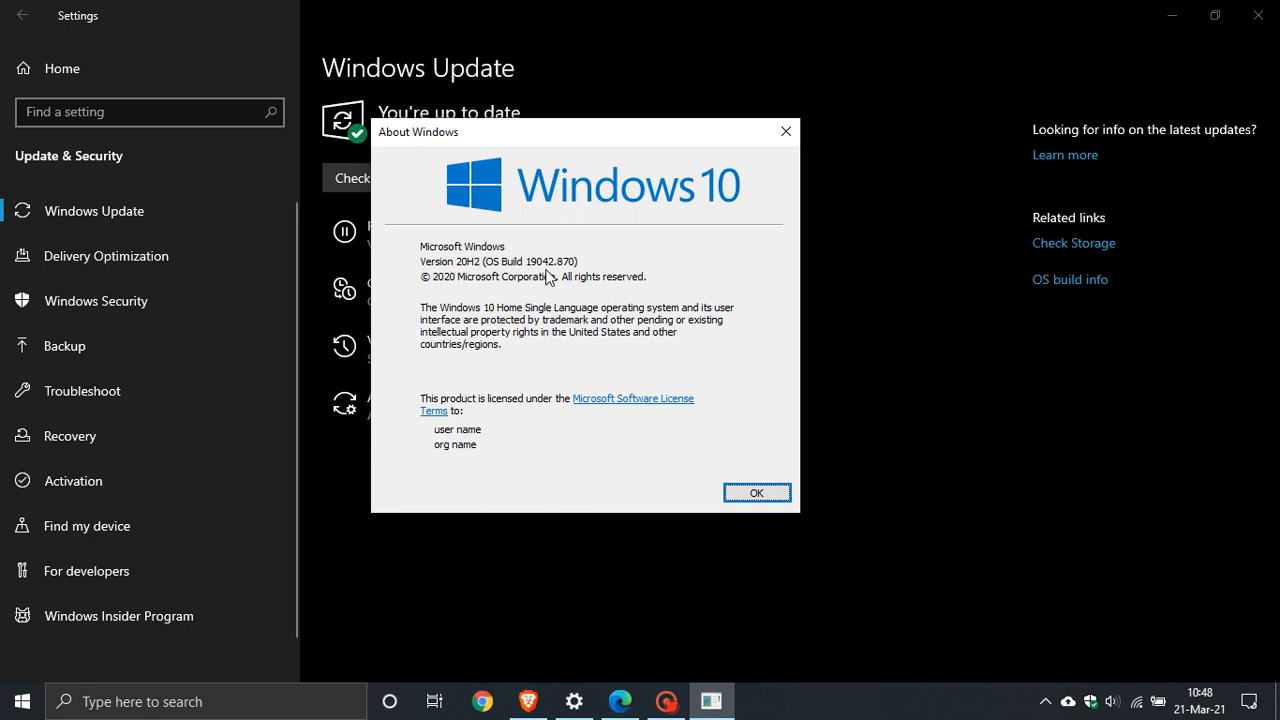
mouse_move(520, 282)
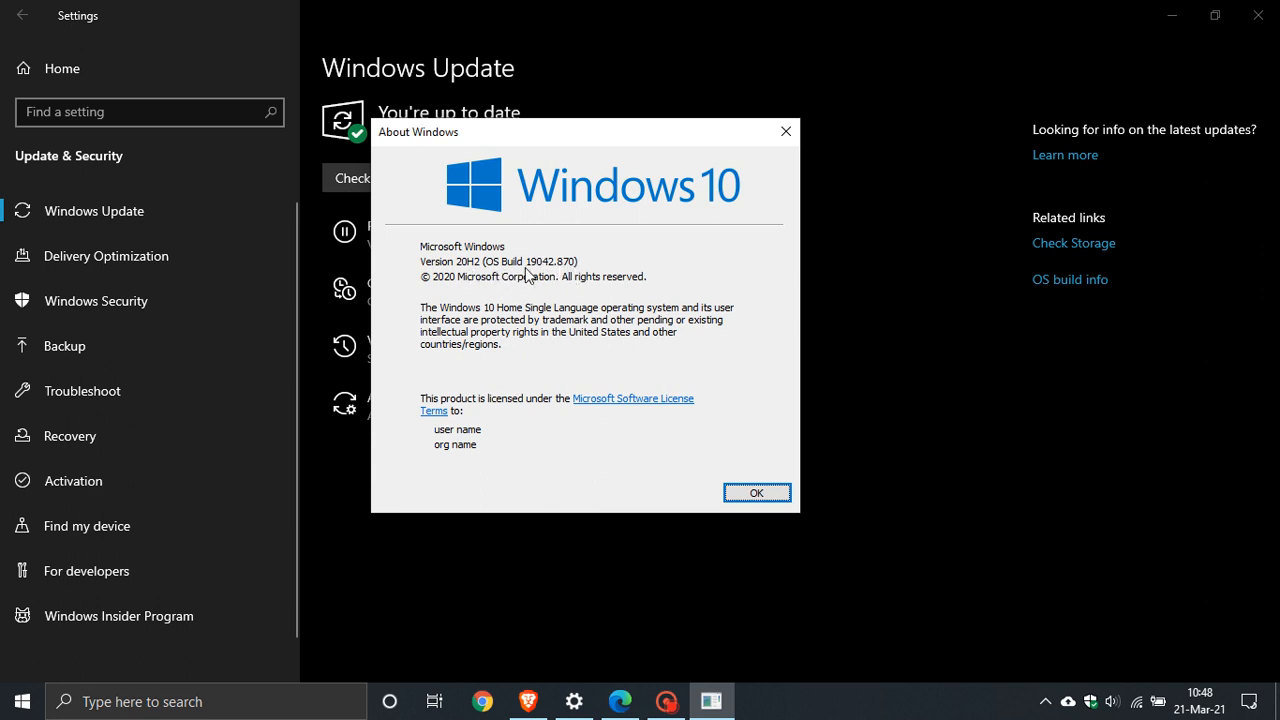
mouse_move(561, 277)
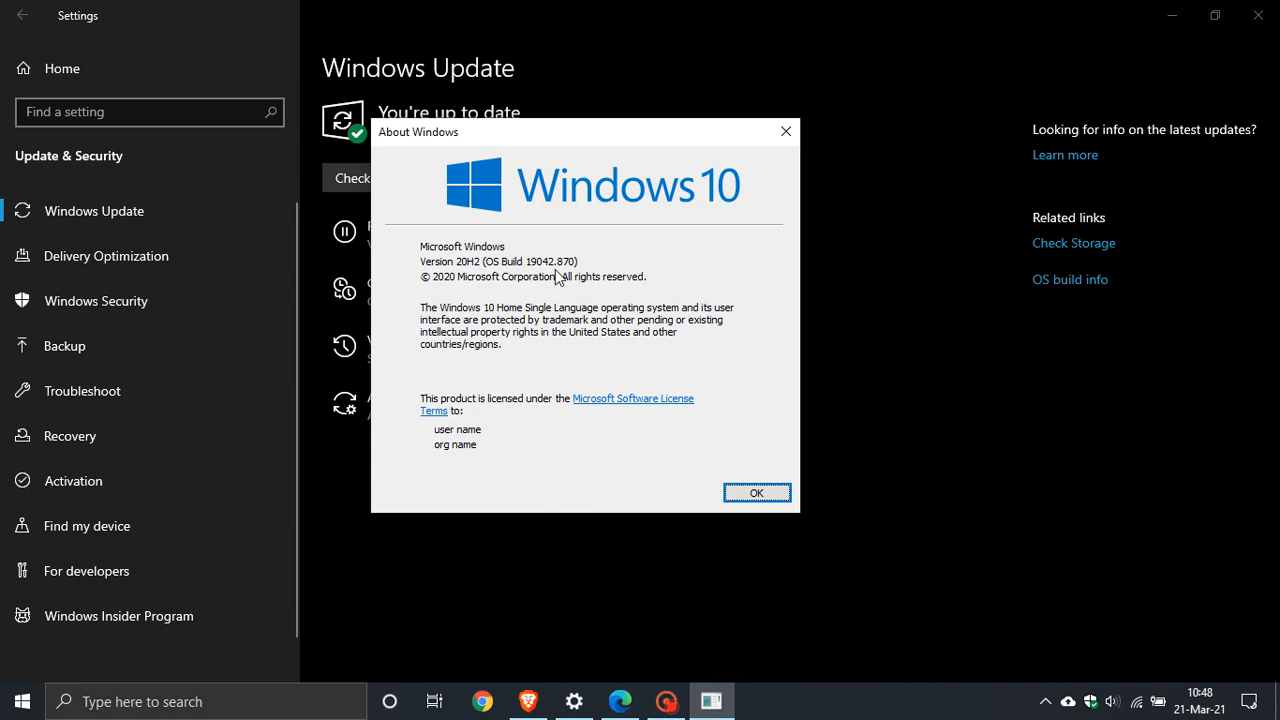
mouse_move(572, 280)
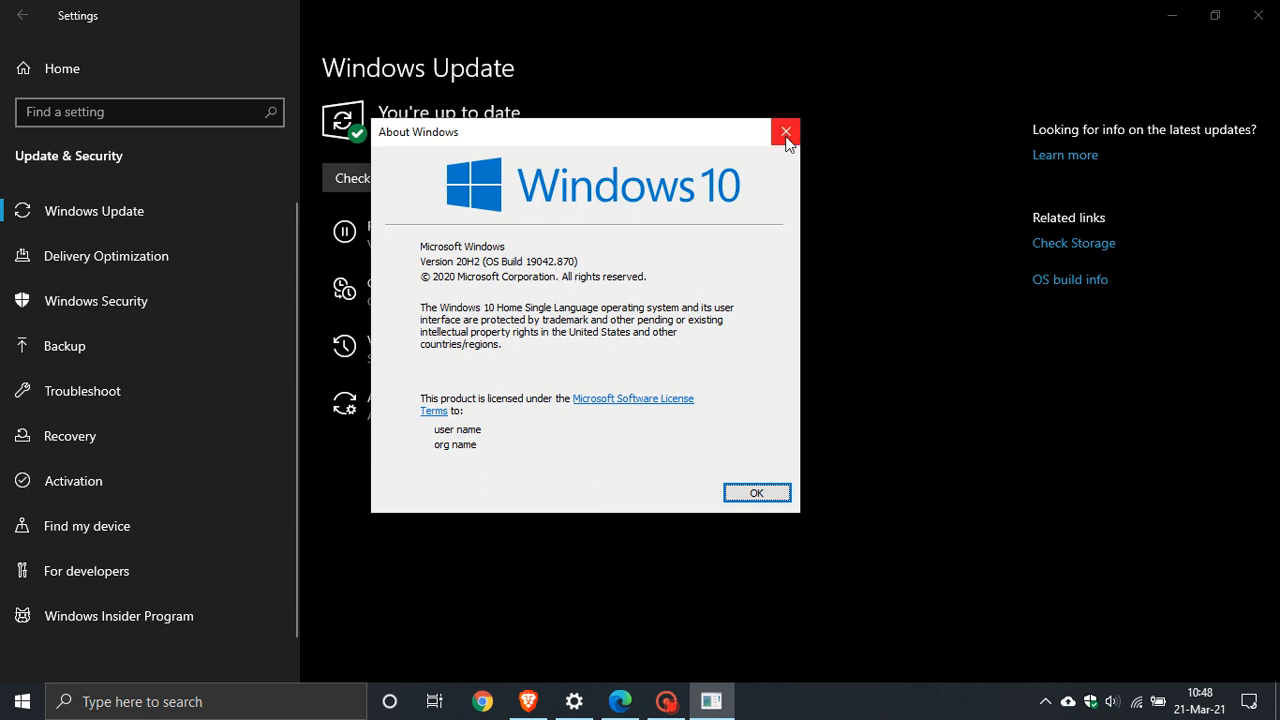
- Close About Windows after confirming Version 20H2, OS Build 19042.870
left_click(784, 132)
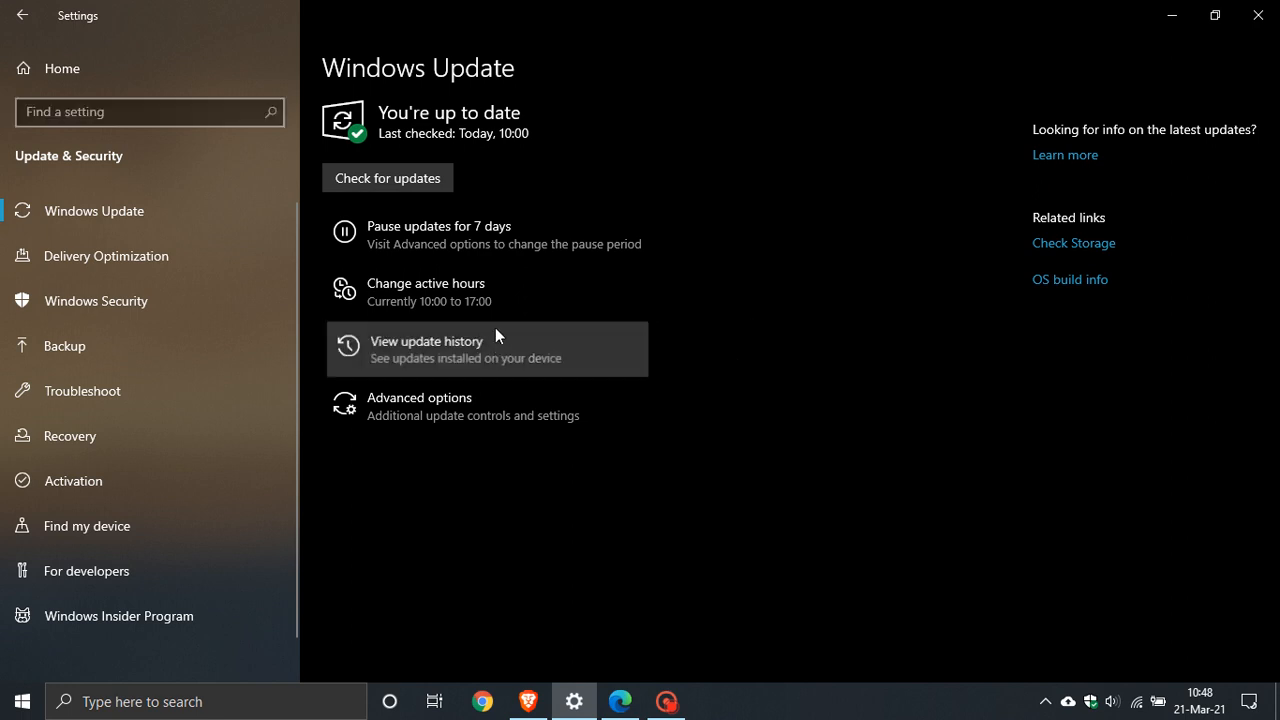
- Open View update history and scroll down and back up to KB5001649 (19-Mar-21)
left_click(426, 341)
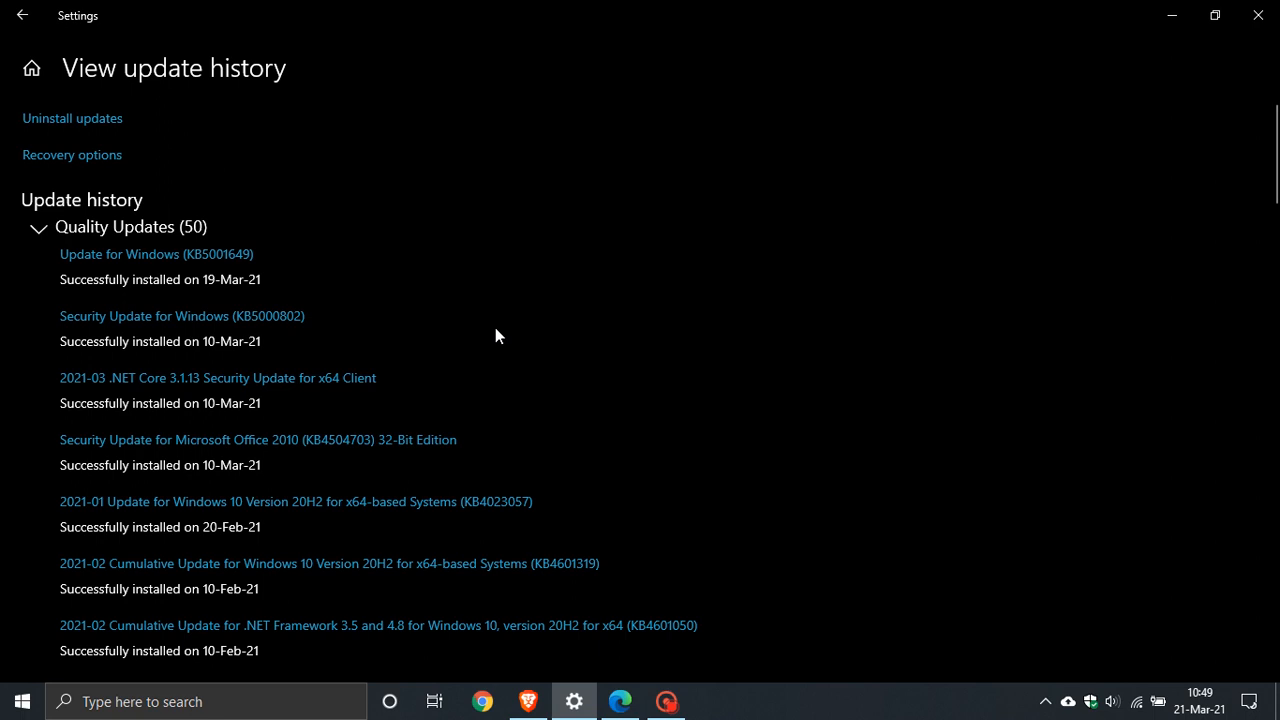
mouse_move(511, 333)
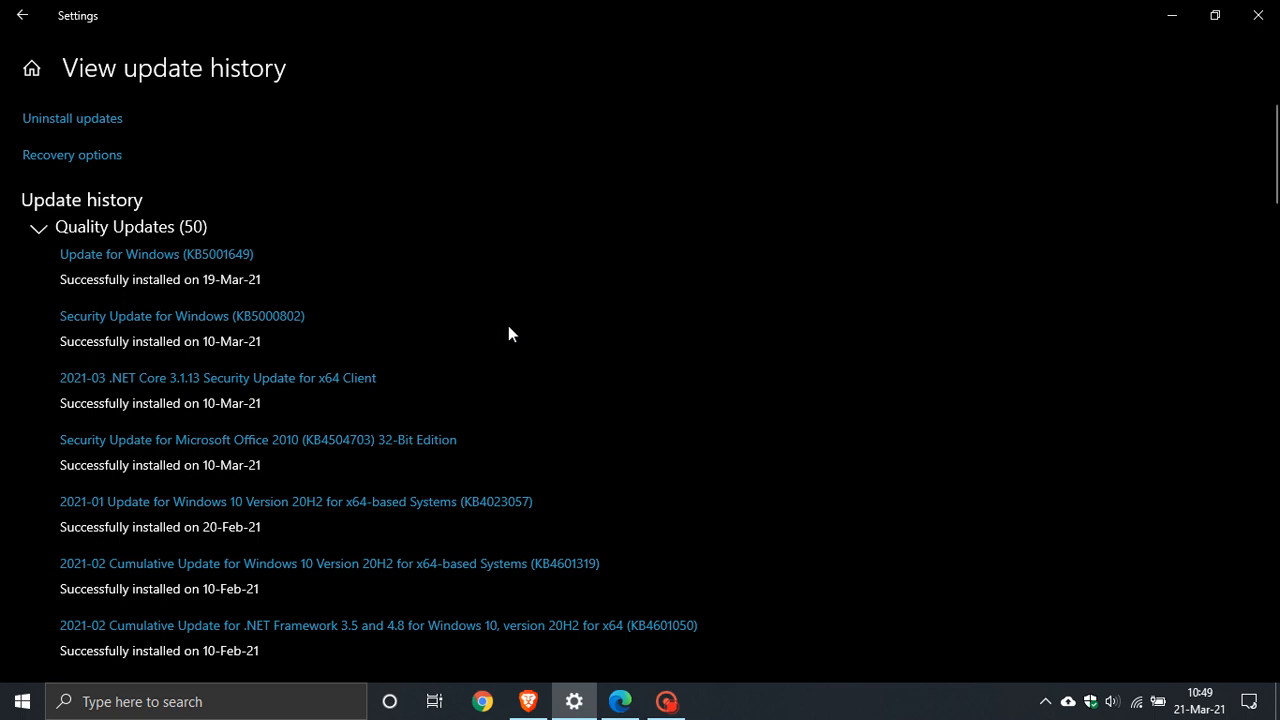
mouse_move(197, 259)
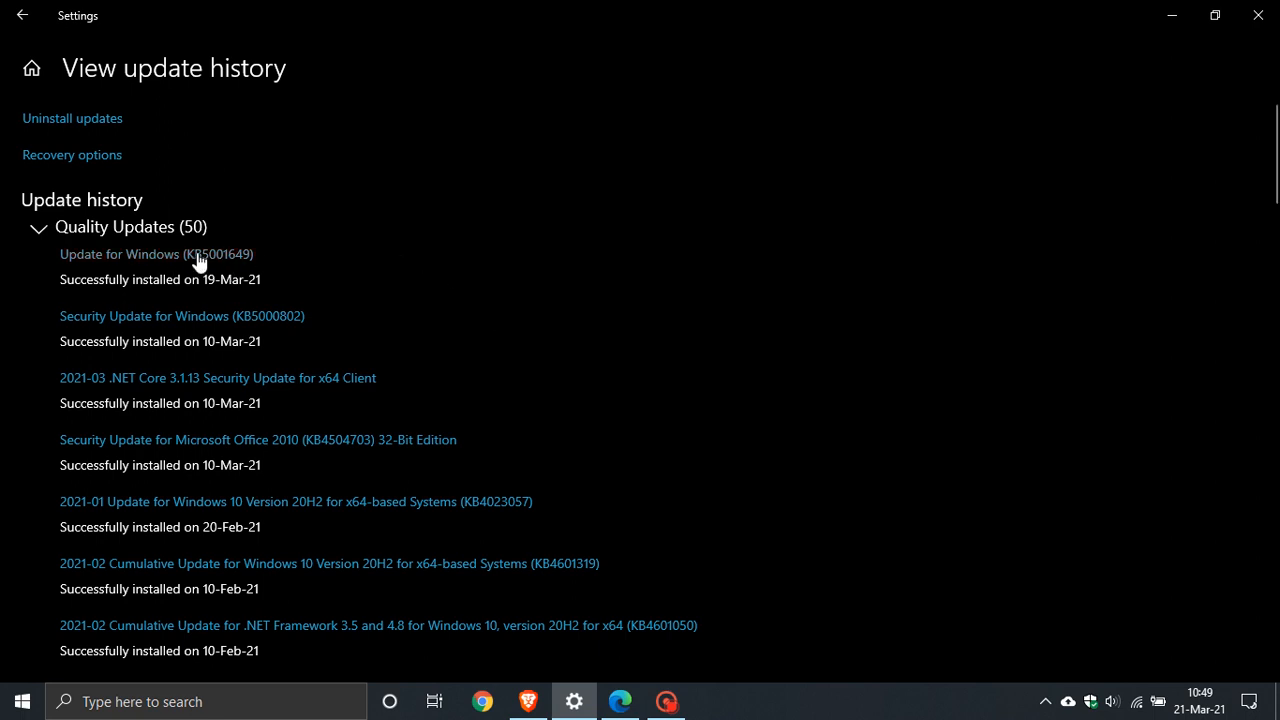
mouse_move(265, 285)
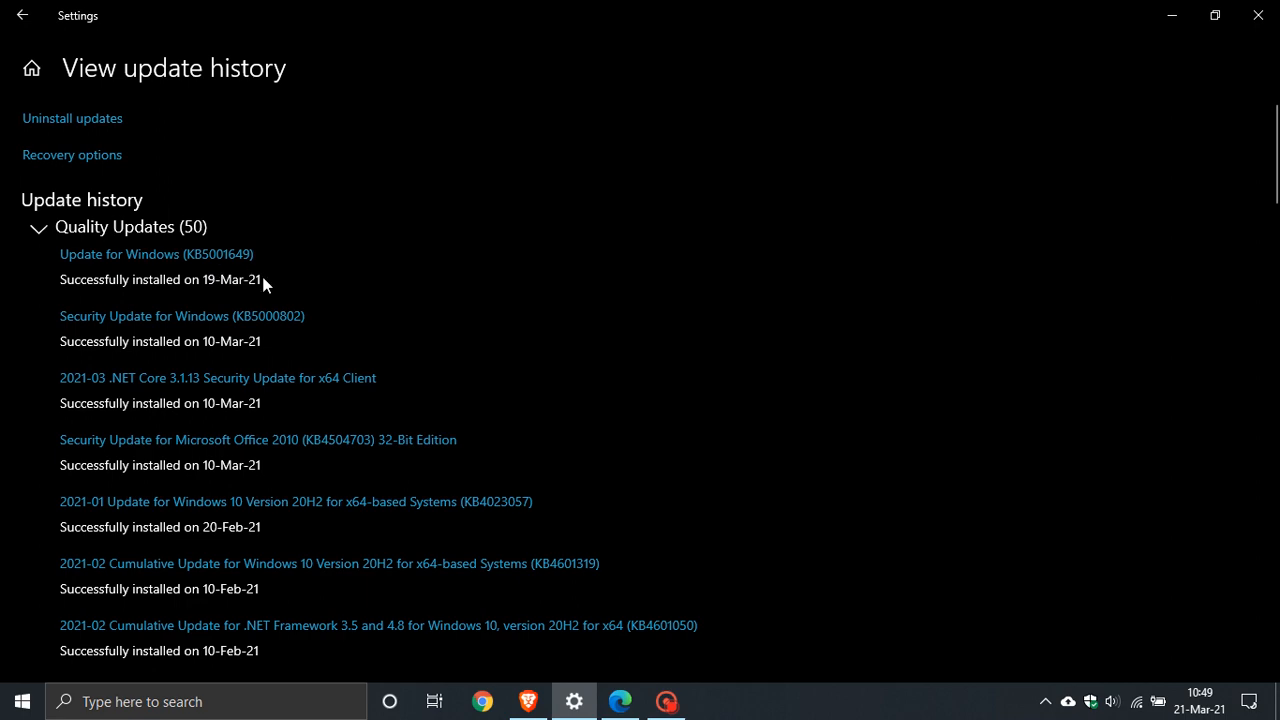
scroll("down", 3)
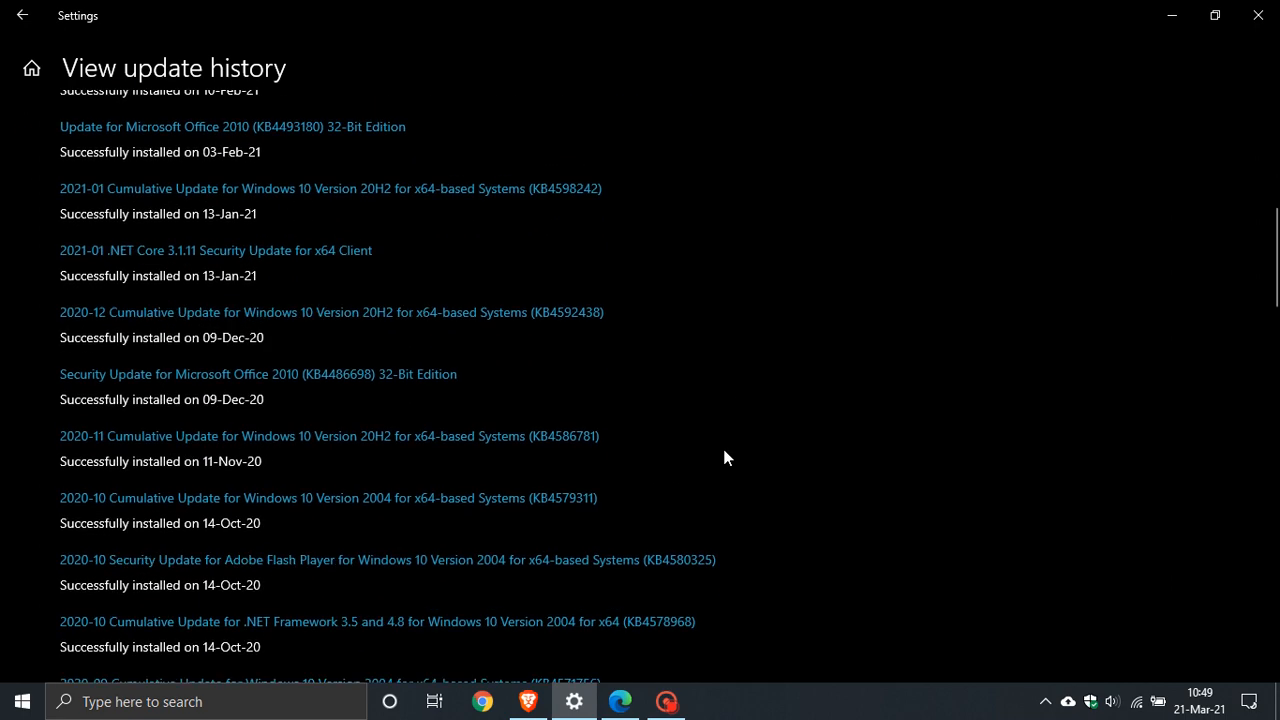
scroll("up", 3)
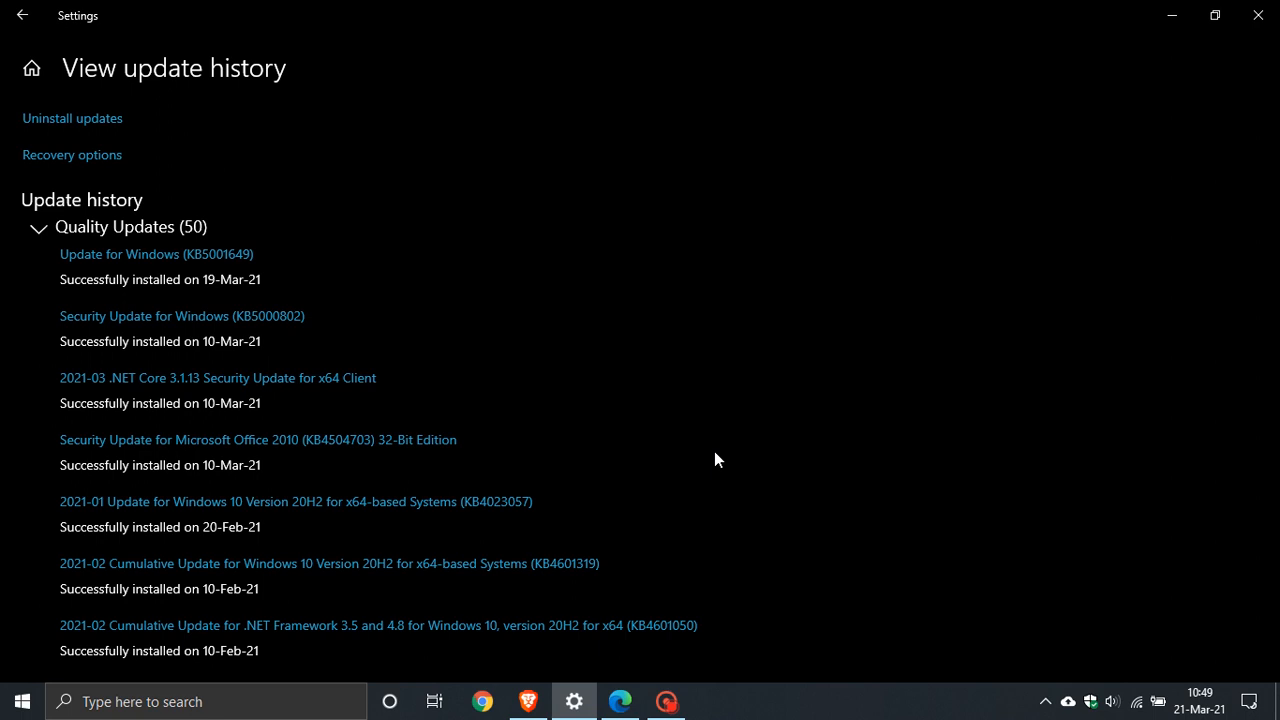
mouse_move(1172, 15)
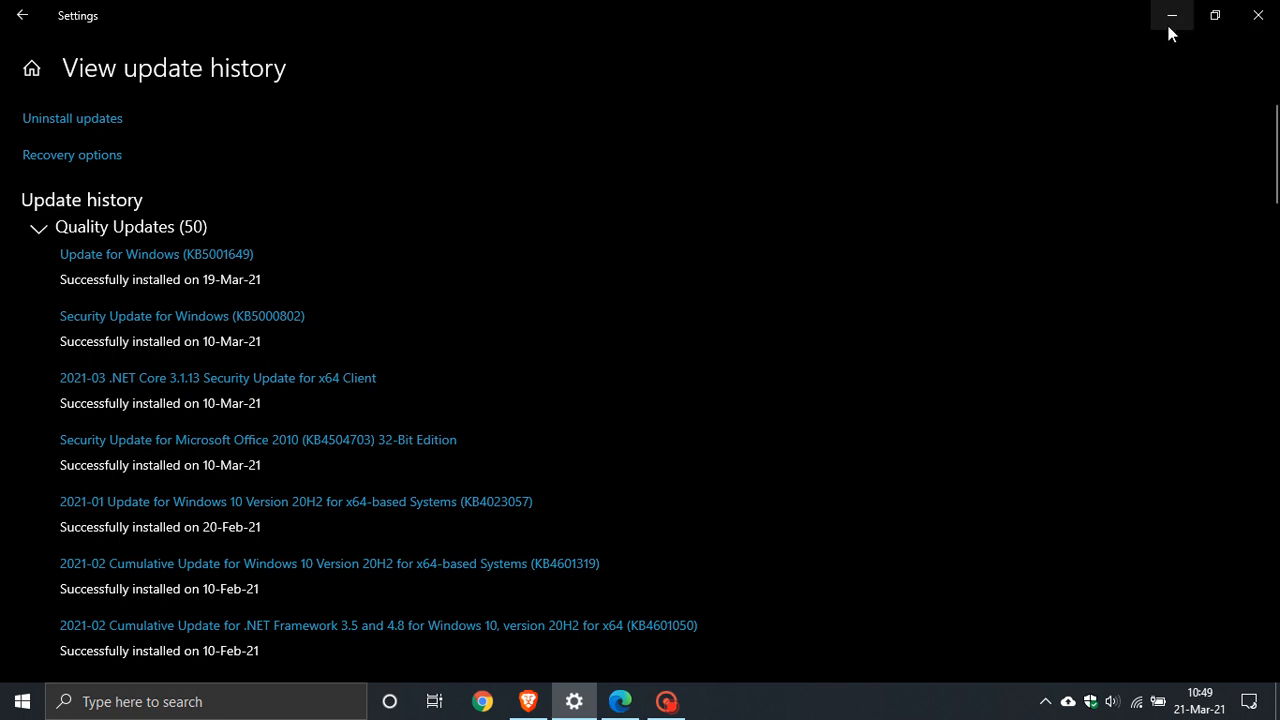